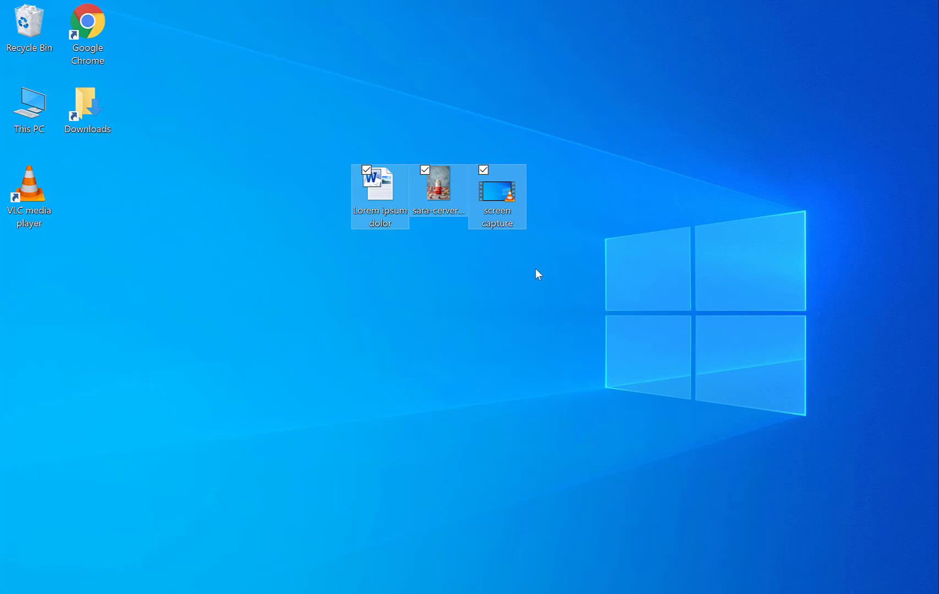
{"action": "left_click", "coordinate": [299, 194]}
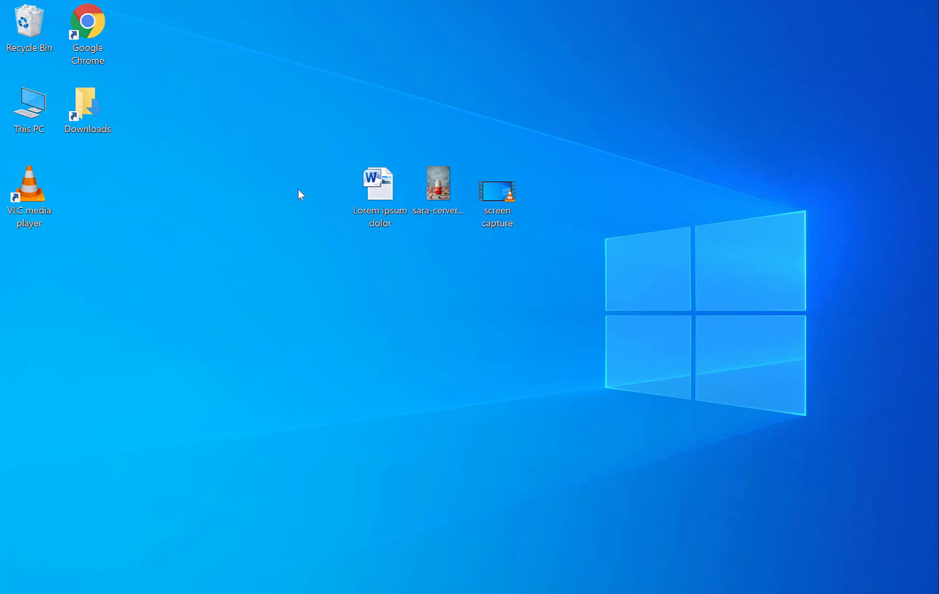
{"action": "left_click", "coordinate": [87, 27]}
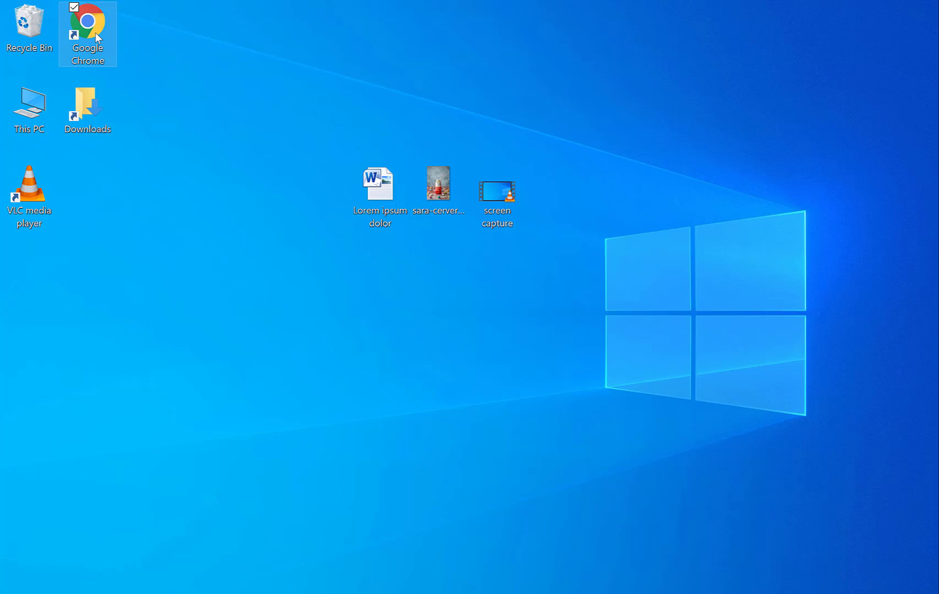
{"action": "double_click", "coordinate": [87, 24]}
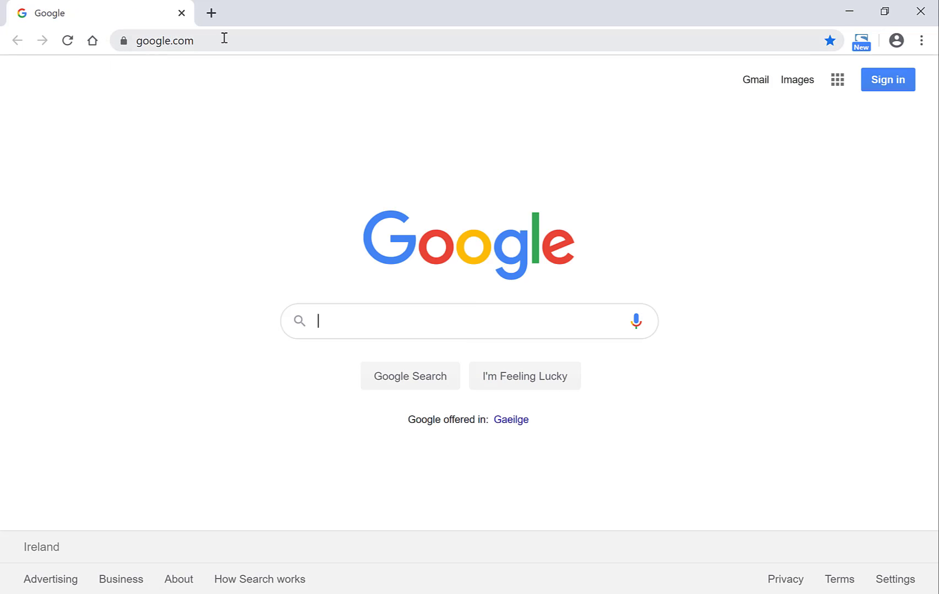
{"action": "left_click", "coordinate": [162, 40]}
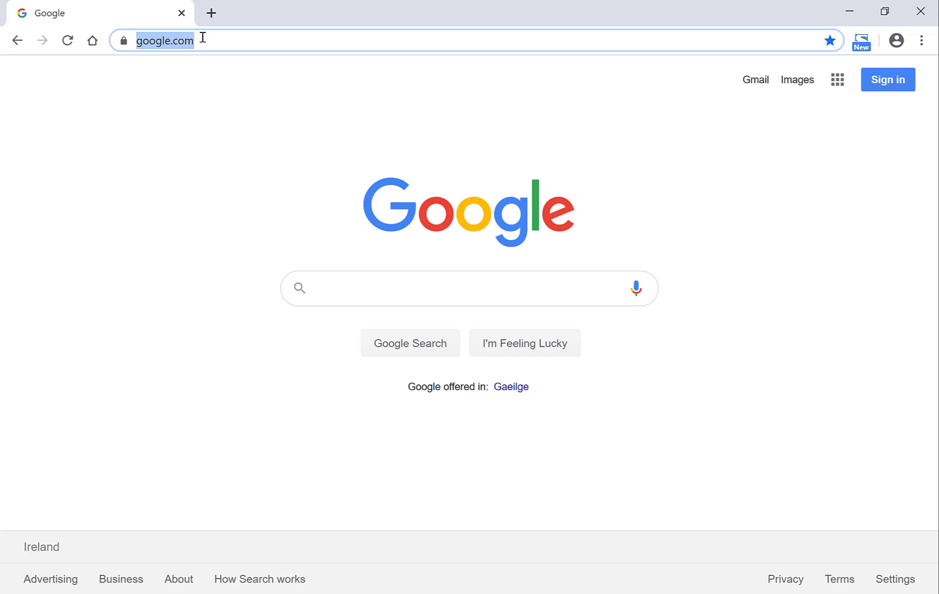
{"action": "type", "text": "www.win-rar.com"}
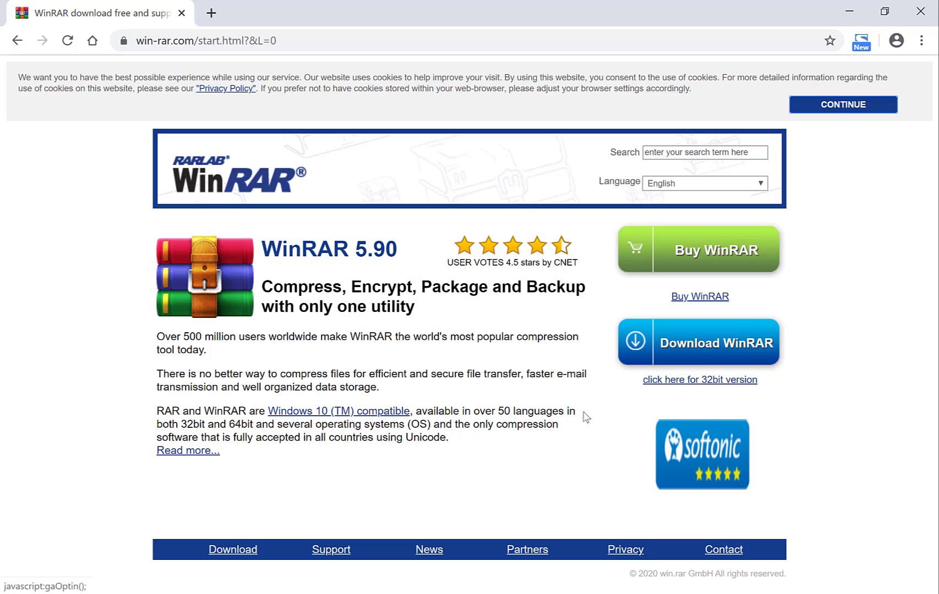
{"action": "mouse_move", "coordinate": [231, 525]}
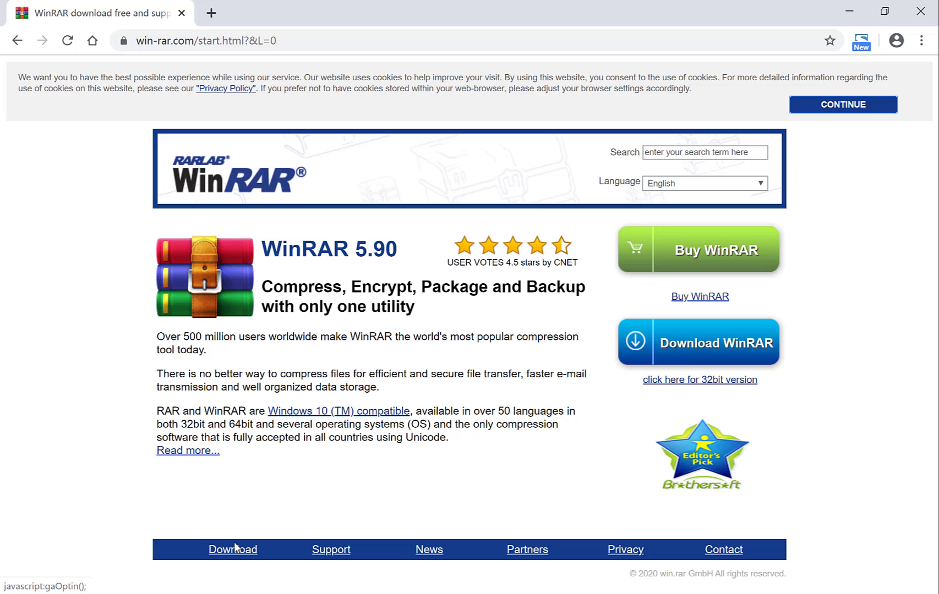
{"action": "mouse_move", "coordinate": [232, 549]}
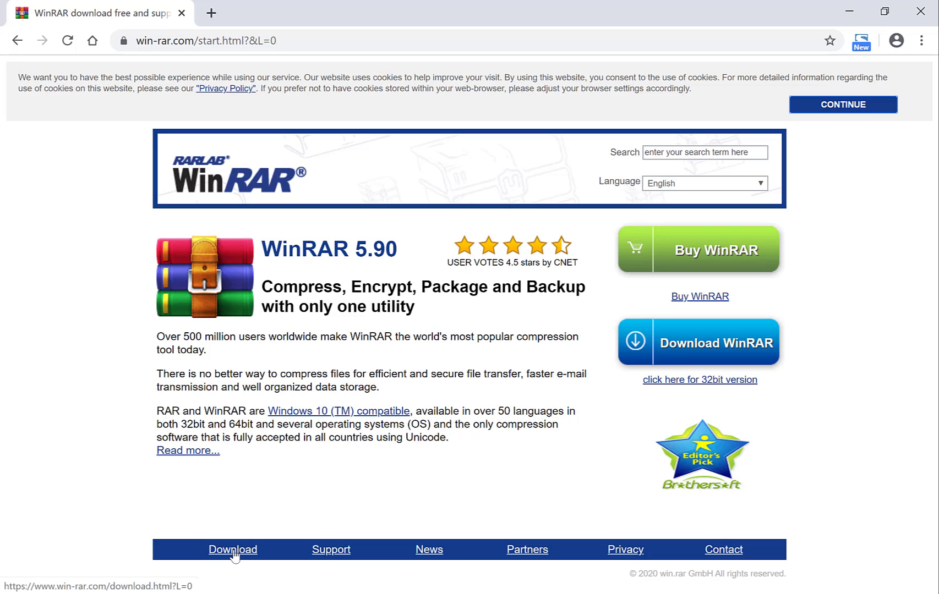
Filter the WinRAR downloads to English, version 5.90, Windows, 64bit.
{"action": "left_click", "coordinate": [233, 549]}
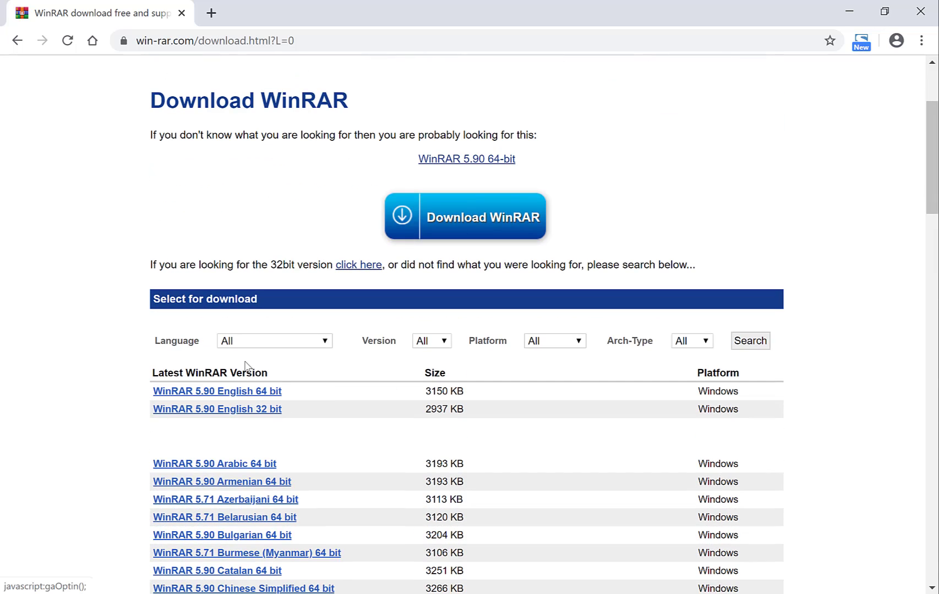
{"action": "left_click", "coordinate": [274, 340]}
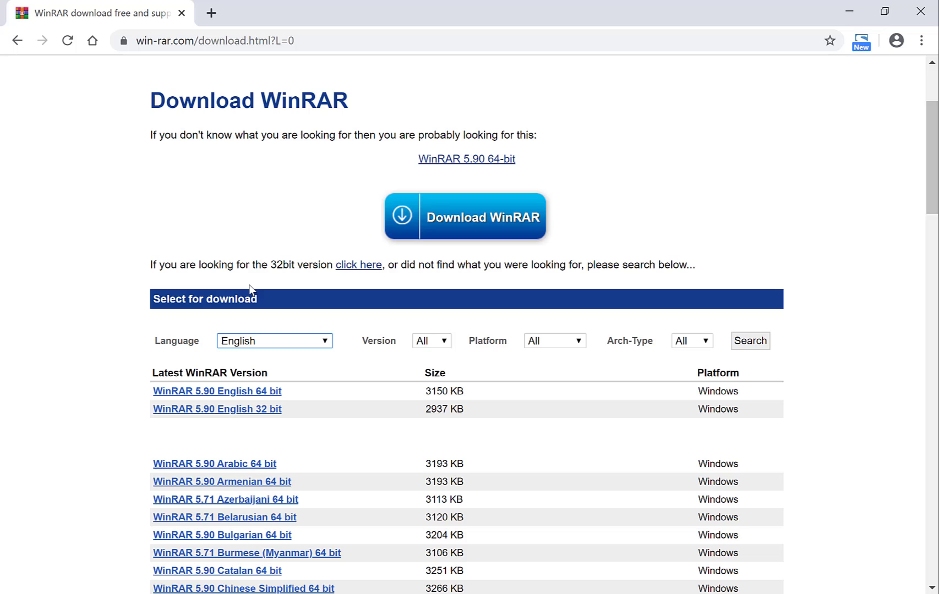
{"action": "left_click", "coordinate": [431, 341]}
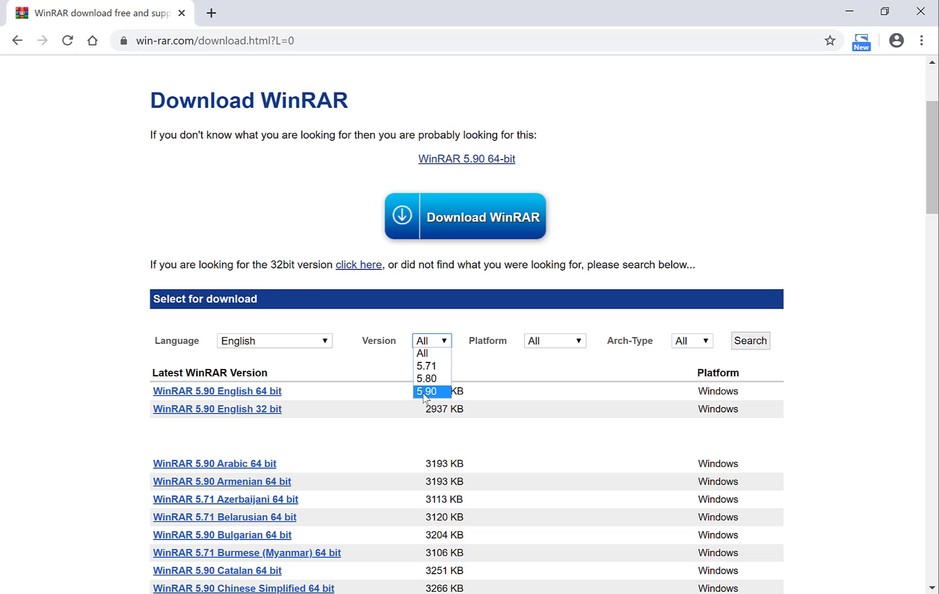
{"action": "left_click", "coordinate": [430, 391]}
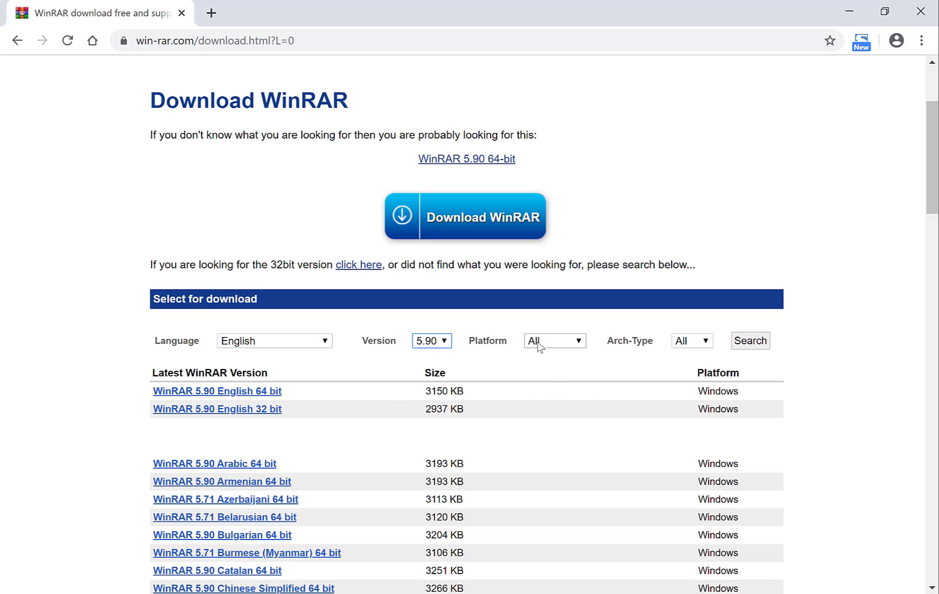
{"action": "left_click", "coordinate": [553, 341]}
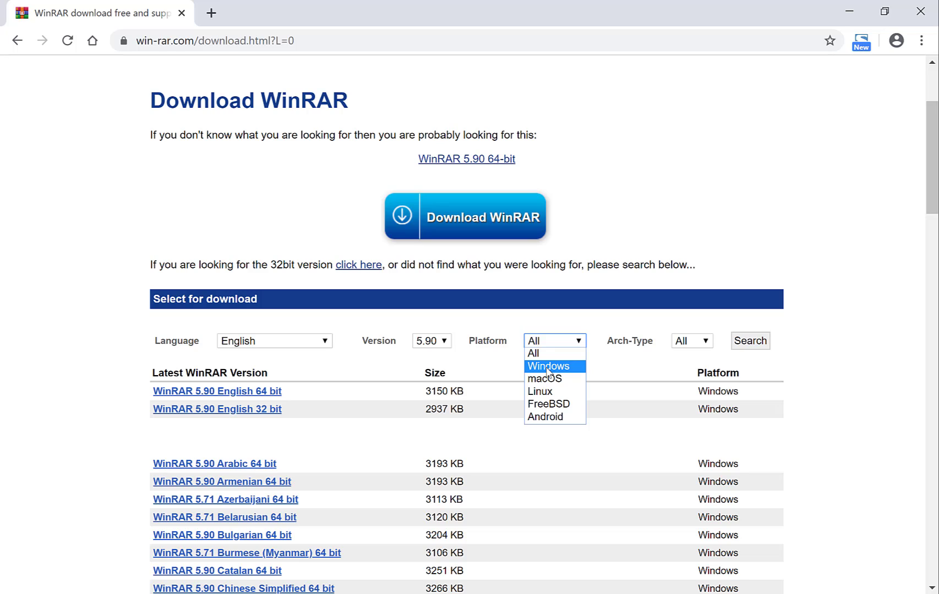
{"action": "left_click", "coordinate": [548, 366]}
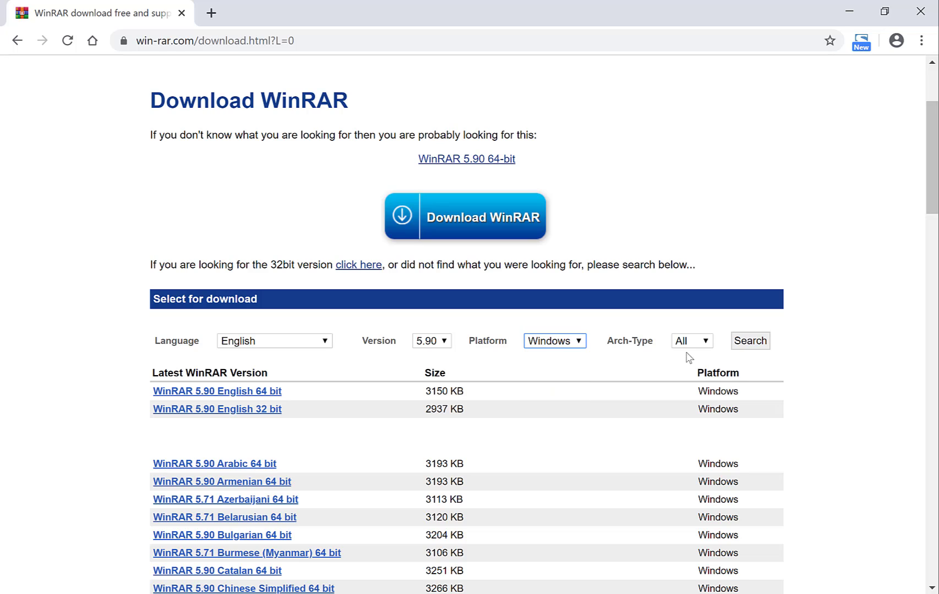
{"action": "left_click", "coordinate": [692, 341]}
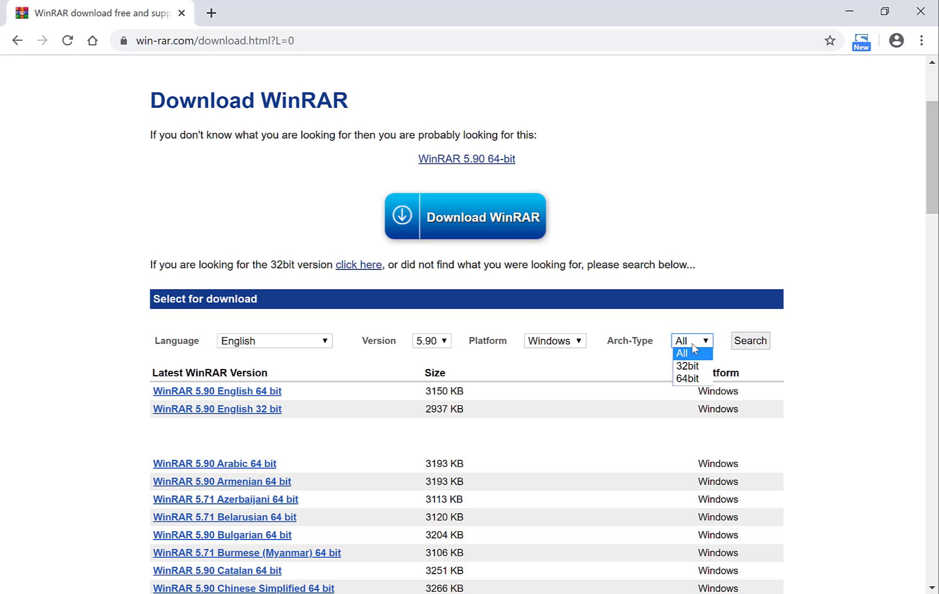
{"action": "mouse_move", "coordinate": [688, 378]}
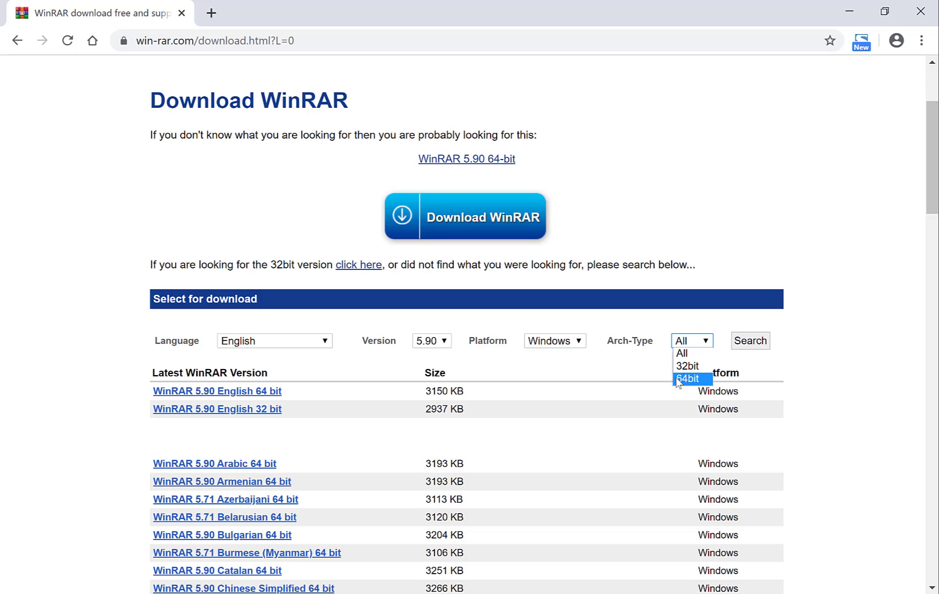
{"action": "left_click", "coordinate": [690, 378]}
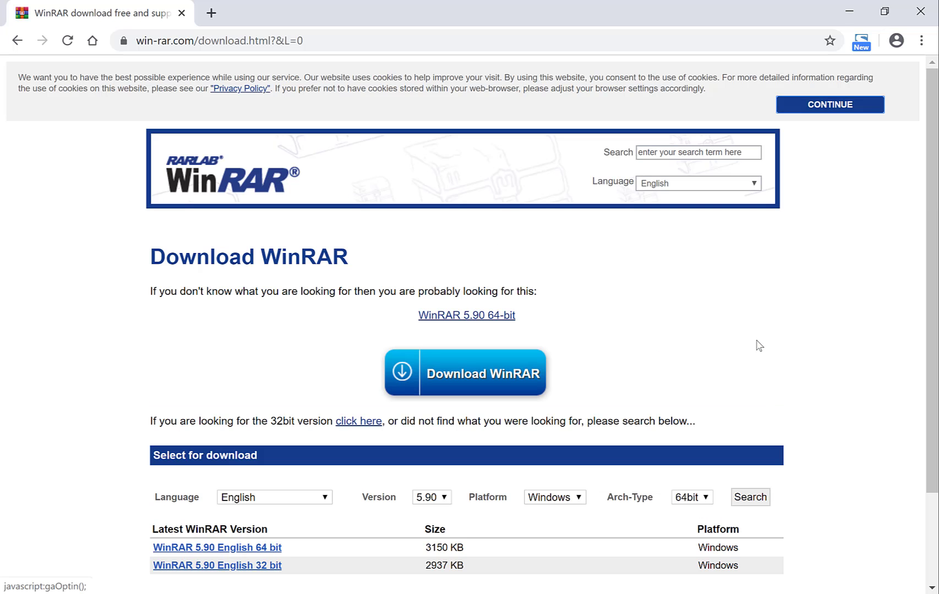
{"action": "scroll", "scroll_direction": "down", "scroll_amount": 3}
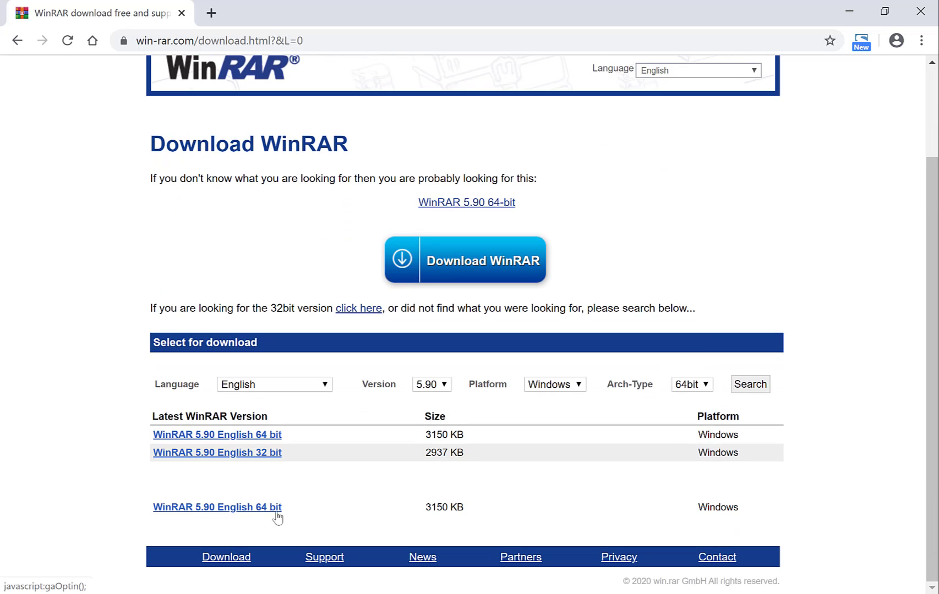
{"action": "mouse_move", "coordinate": [218, 507]}
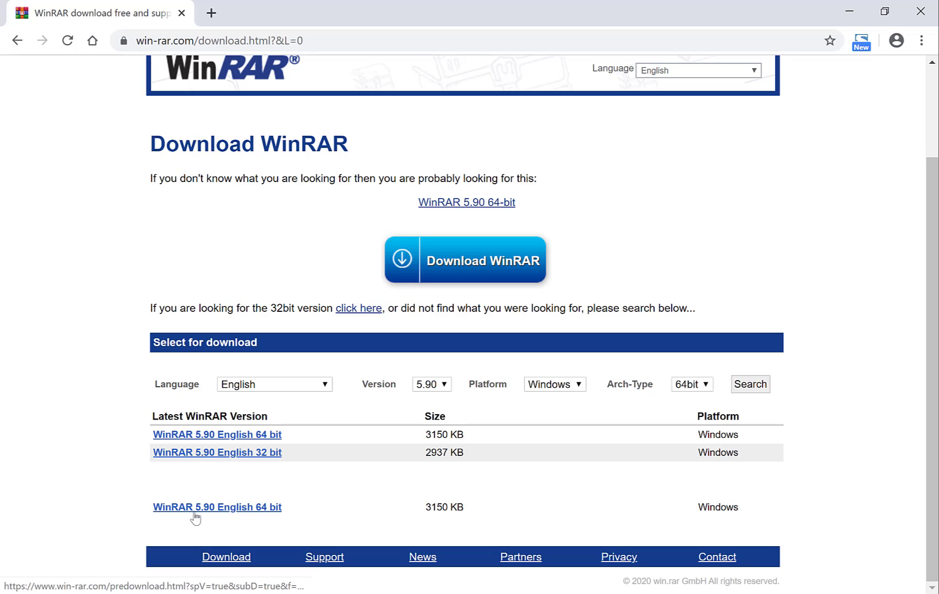
{"action": "mouse_move", "coordinate": [205, 513]}
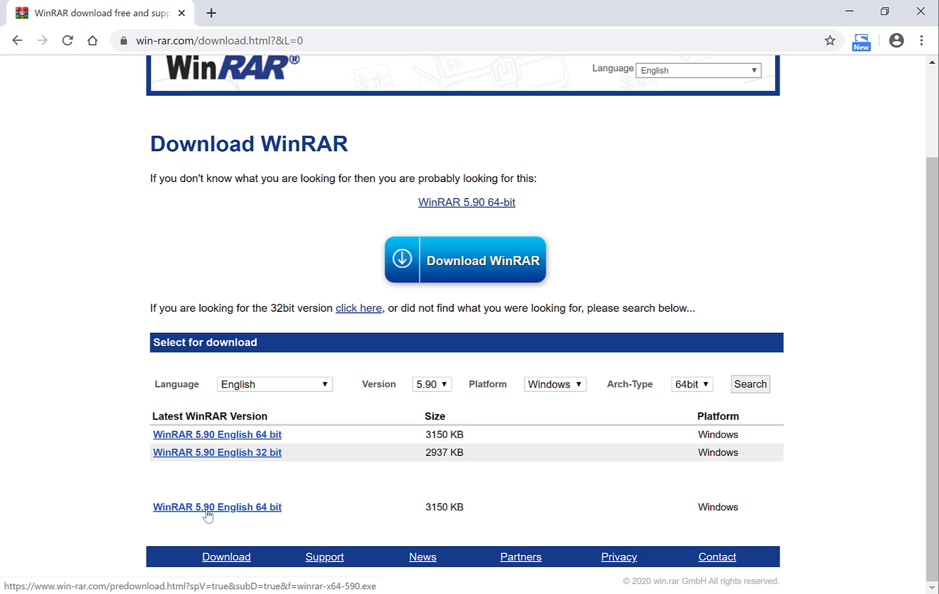
Download the WinRAR 5.90 English 64 bit installer via 'Continue to download WinRAR'.
{"action": "left_click", "coordinate": [217, 507]}
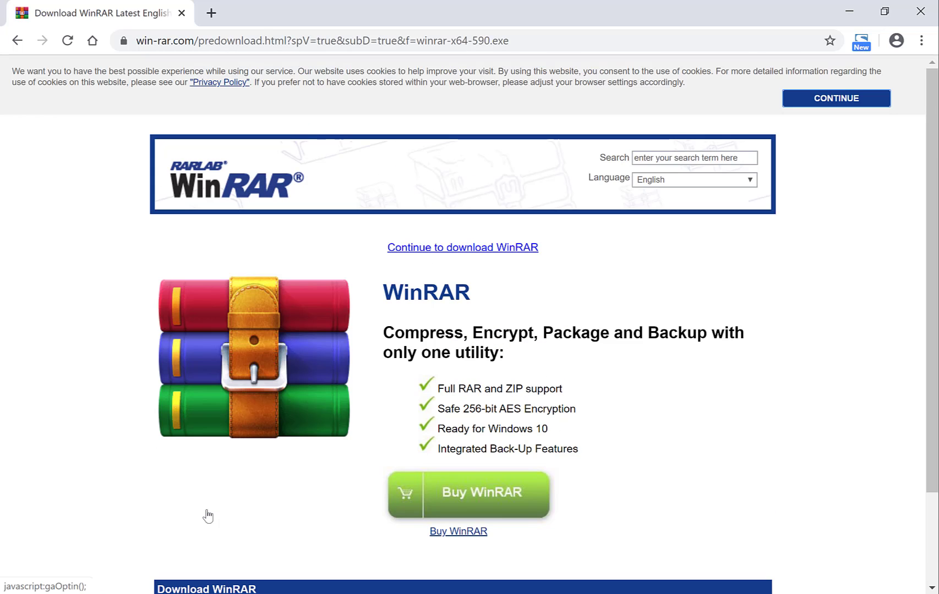
{"action": "mouse_move", "coordinate": [387, 116]}
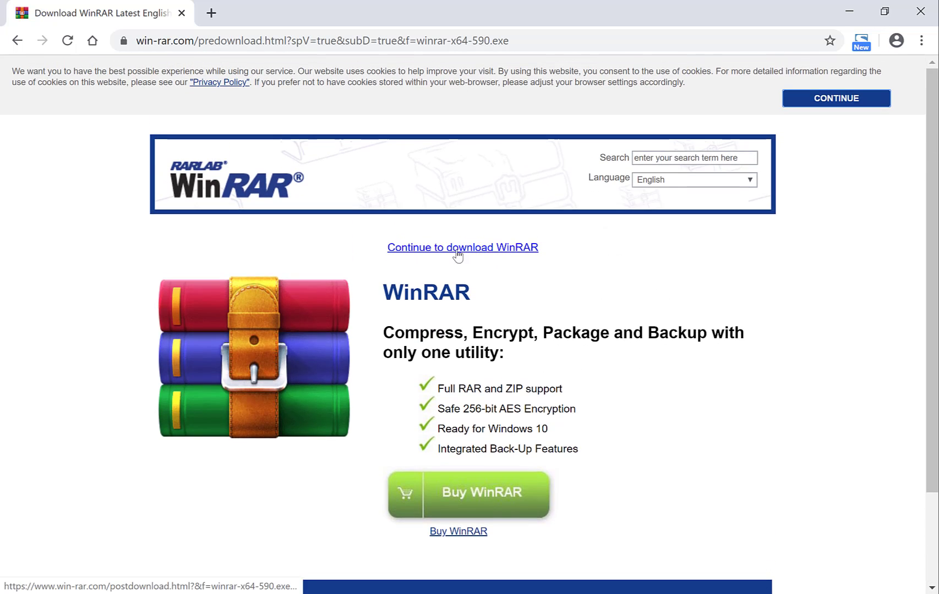
{"action": "left_click", "coordinate": [462, 247]}
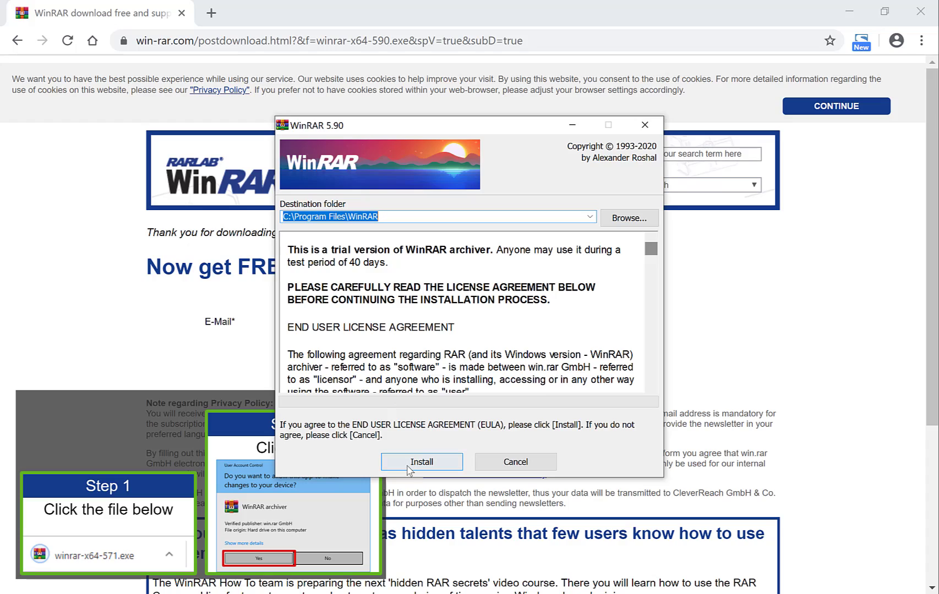
{"action": "mouse_move", "coordinate": [578, 198]}
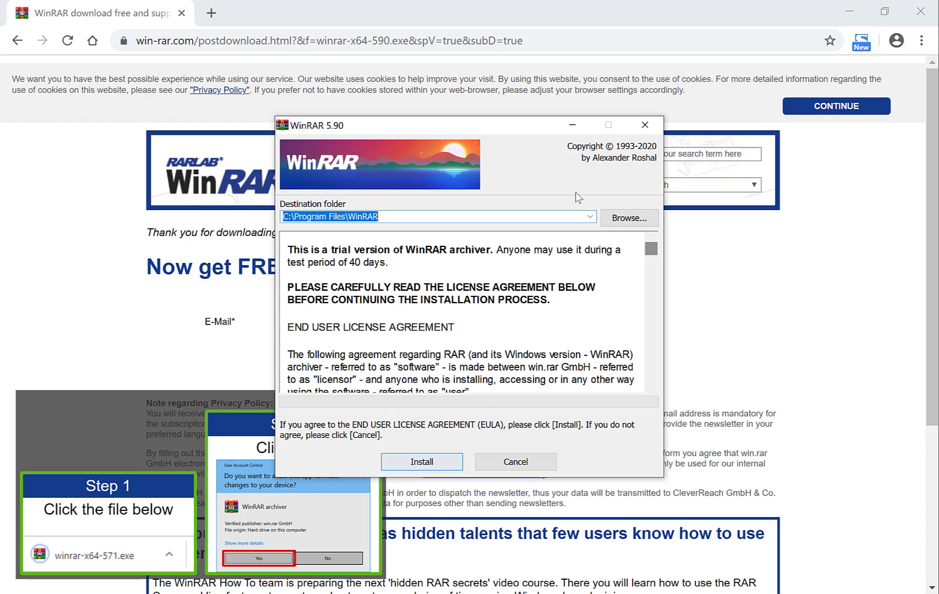
{"action": "mouse_move", "coordinate": [628, 218]}
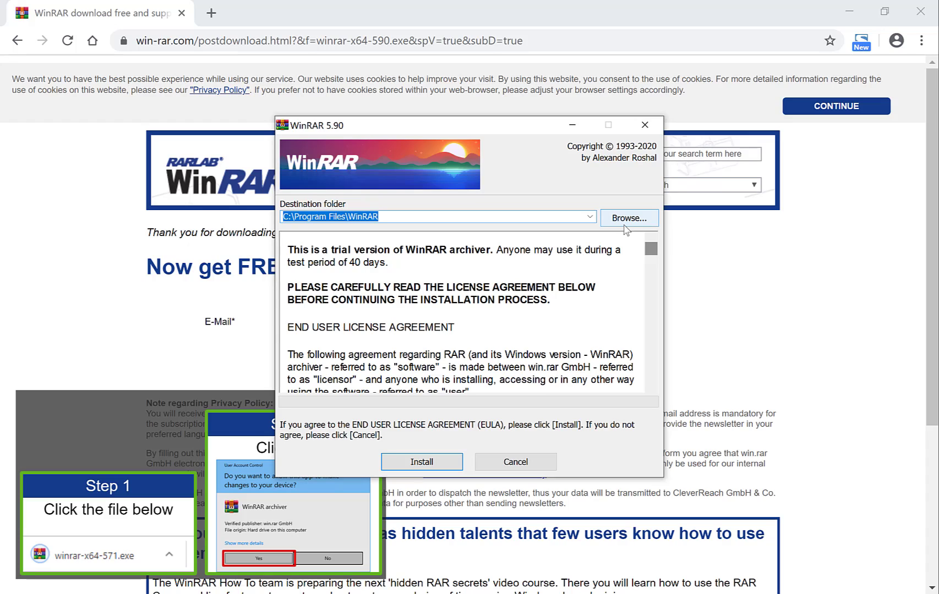
{"action": "mouse_move", "coordinate": [492, 480]}
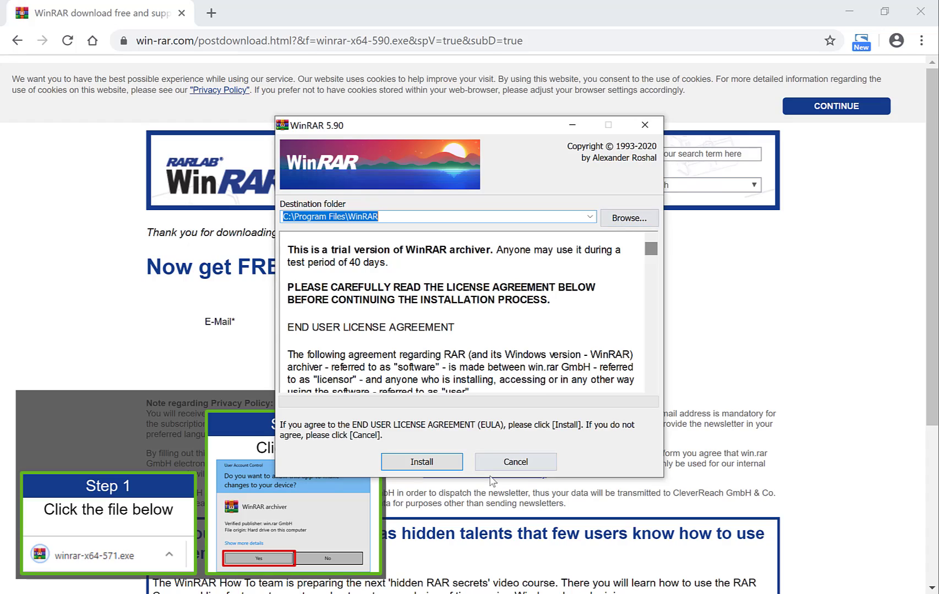
Install WinRAR 5.90 into the default C:\Program Files\WinRAR folder.
{"action": "left_click", "coordinate": [421, 461]}
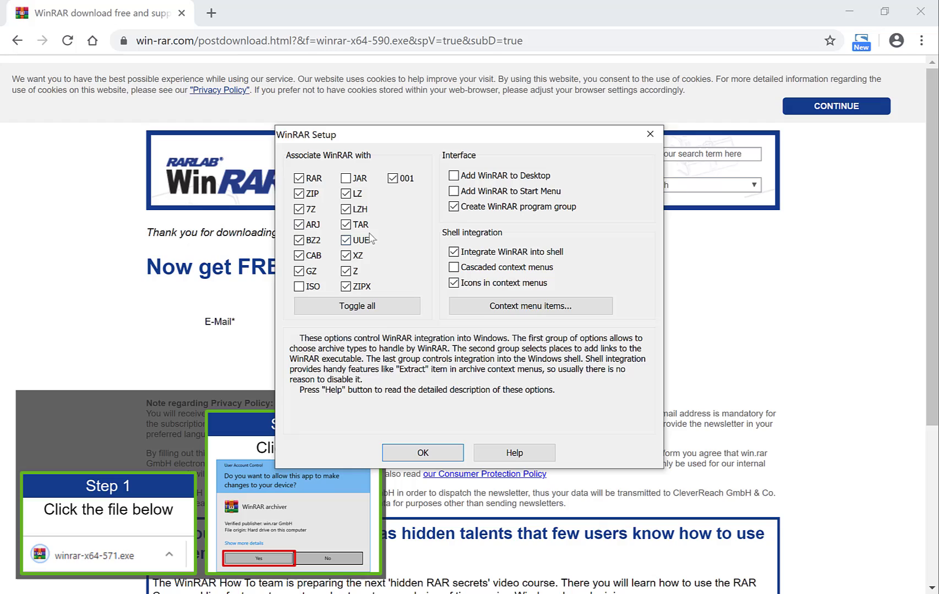
Confirm the default file associations and integration options to finish installing.
{"action": "left_click", "coordinate": [345, 240]}
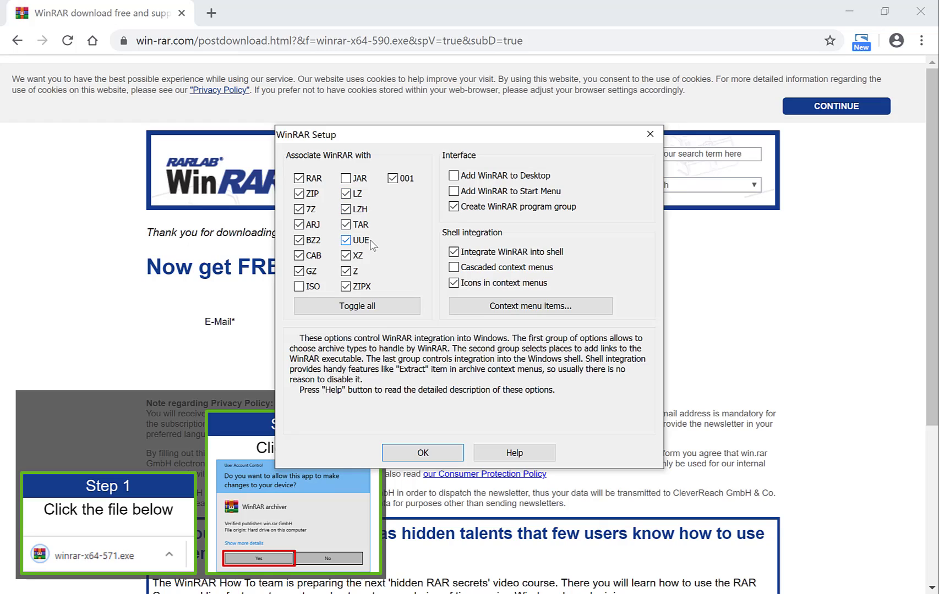
{"action": "mouse_move", "coordinate": [395, 203]}
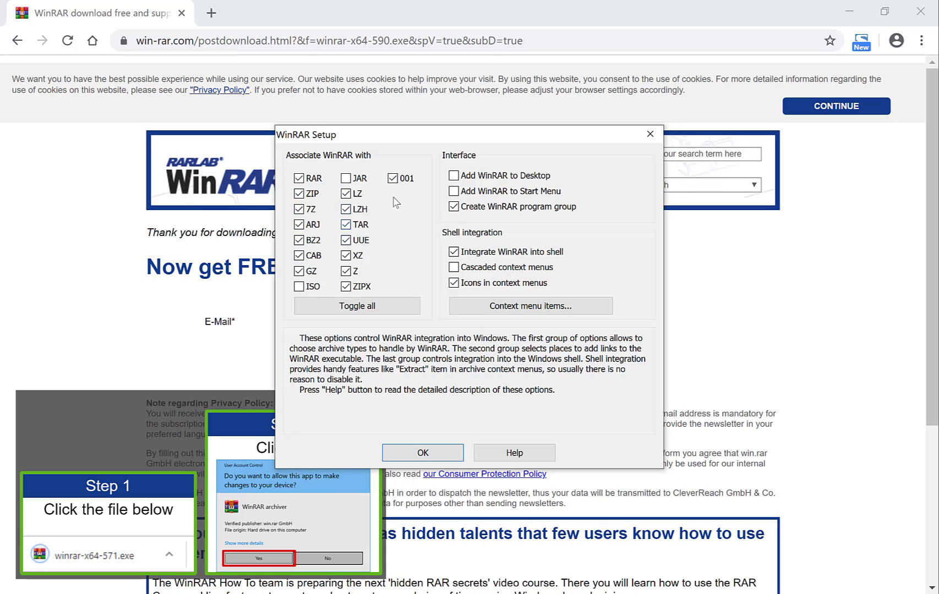
{"action": "left_click", "coordinate": [346, 178]}
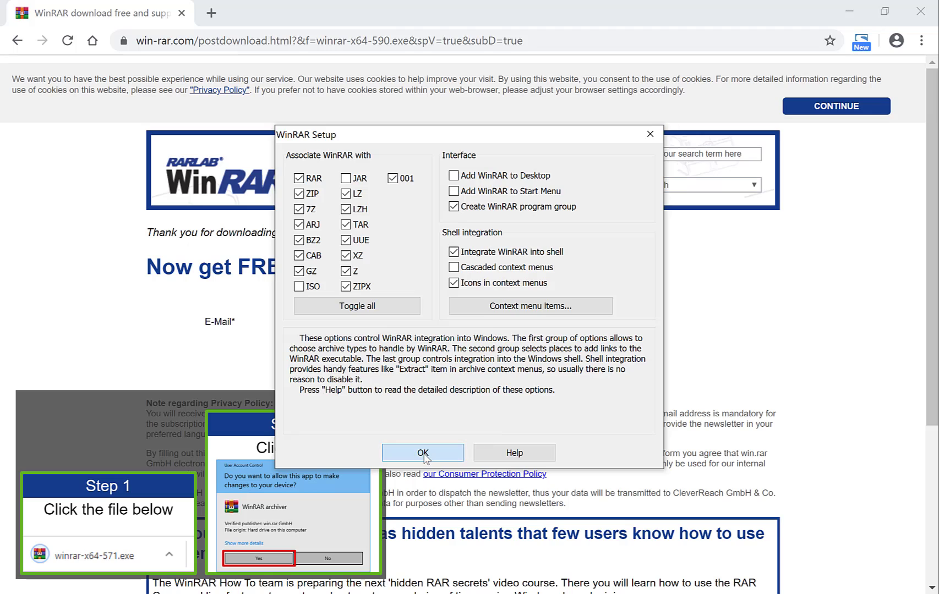
{"action": "left_click", "coordinate": [422, 452]}
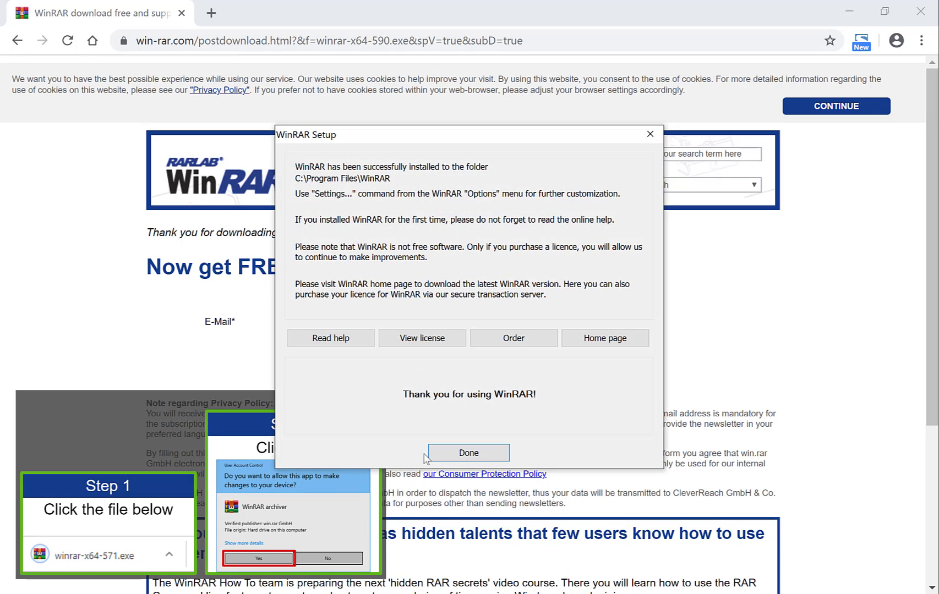
{"action": "mouse_move", "coordinate": [416, 174]}
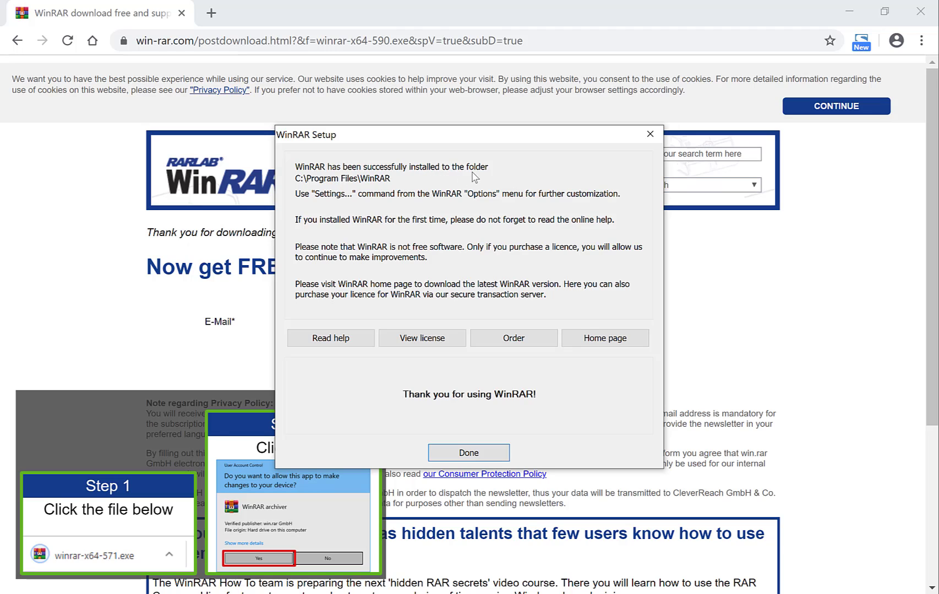
Dismiss the WinRAR Setup completion dialog with Done.
{"action": "left_click", "coordinate": [469, 452]}
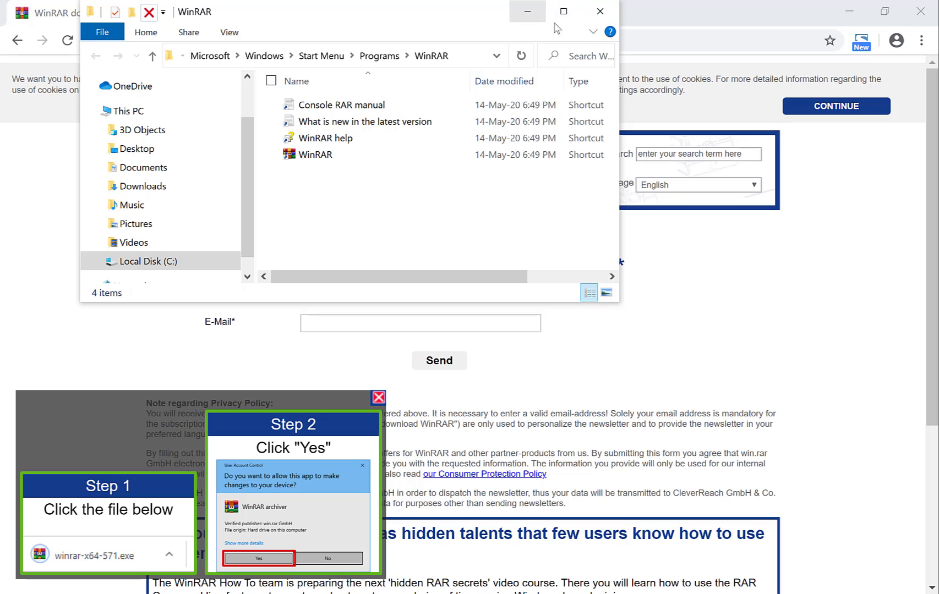
Maximize the WinRAR Start Menu folder window in File Explorer.
{"action": "left_click", "coordinate": [258, 558]}
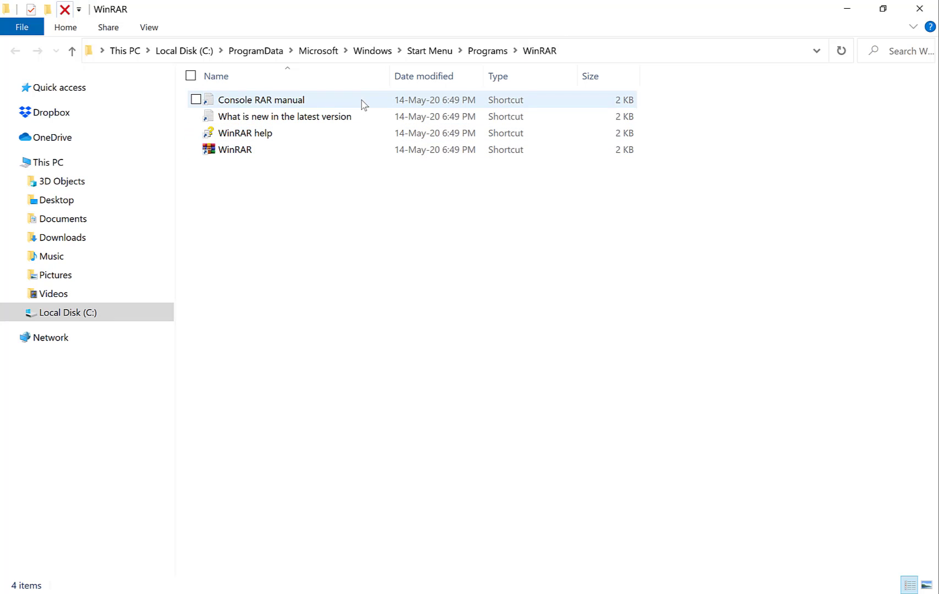
{"action": "mouse_move", "coordinate": [362, 104]}
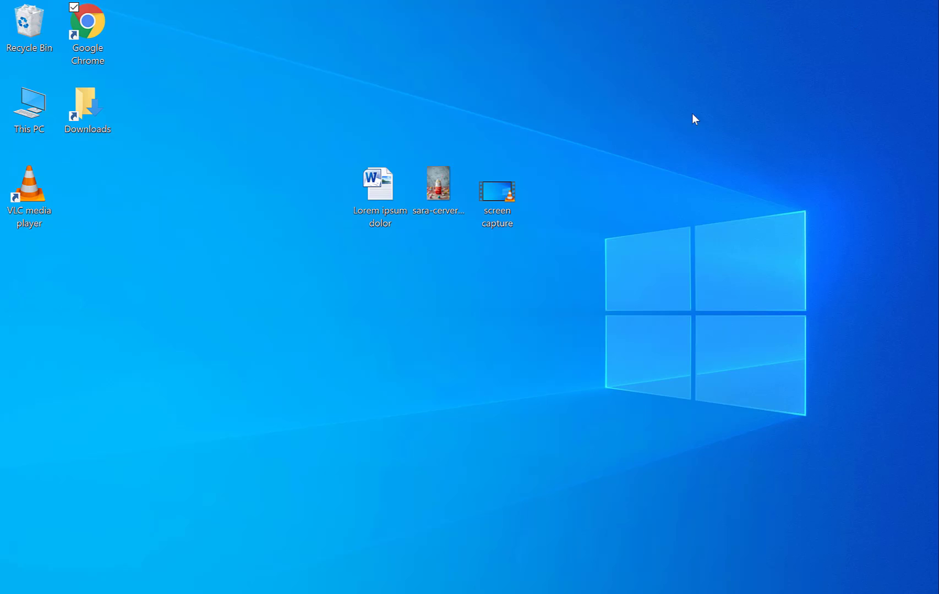
{"action": "mouse_move", "coordinate": [425, 243]}
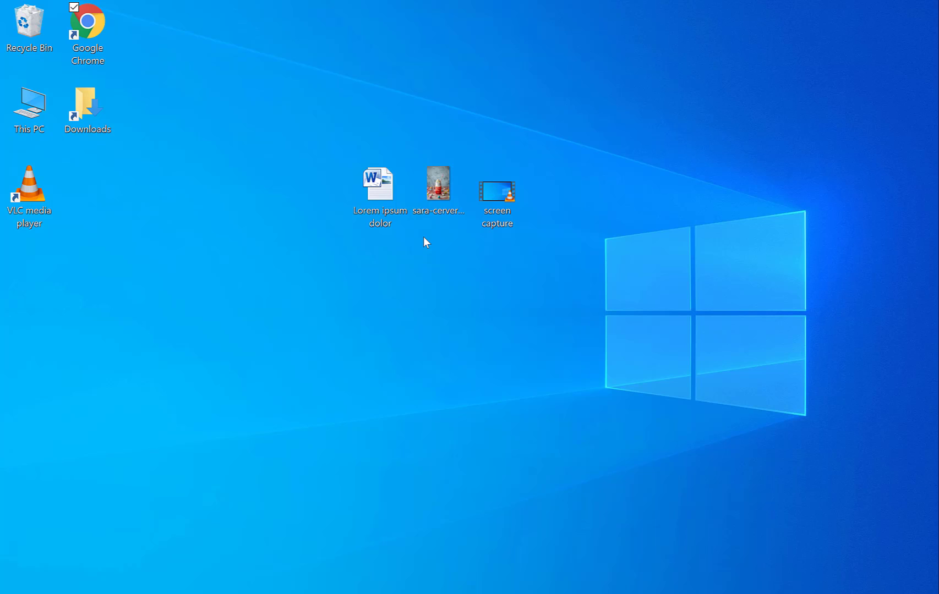
{"action": "left_click", "coordinate": [380, 186]}
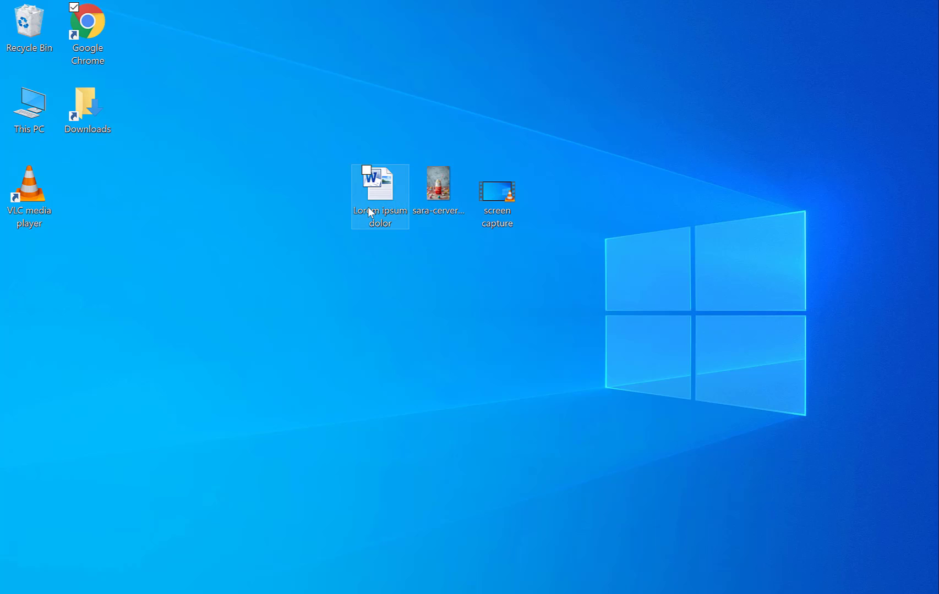
{"action": "left_click", "coordinate": [496, 185]}
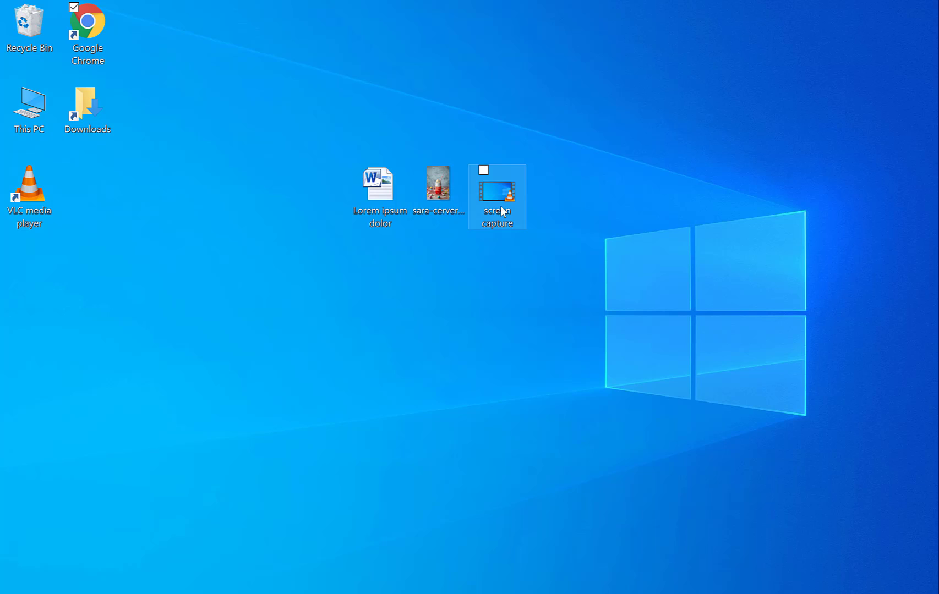
{"action": "left_click", "coordinate": [524, 235]}
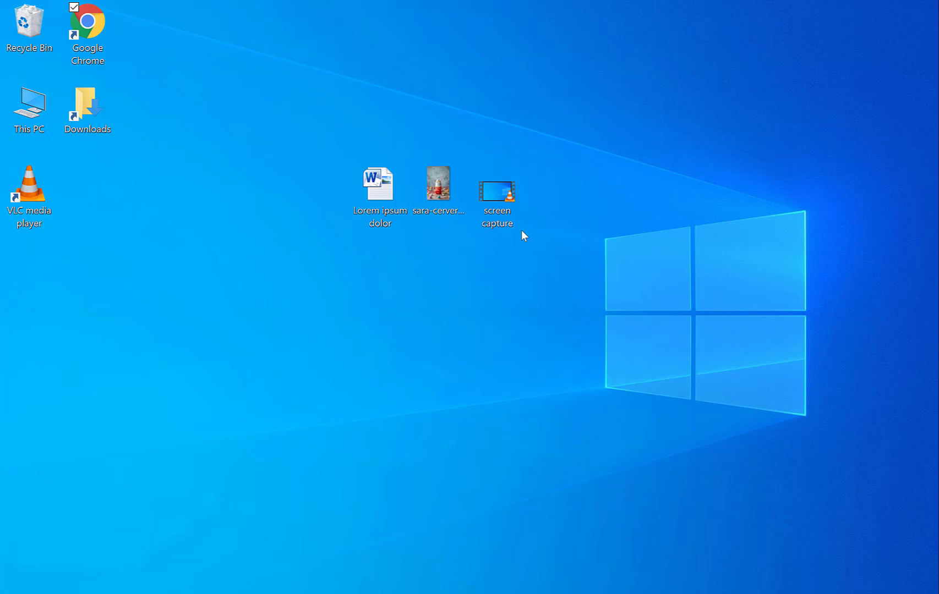
{"action": "mouse_move", "coordinate": [542, 250]}
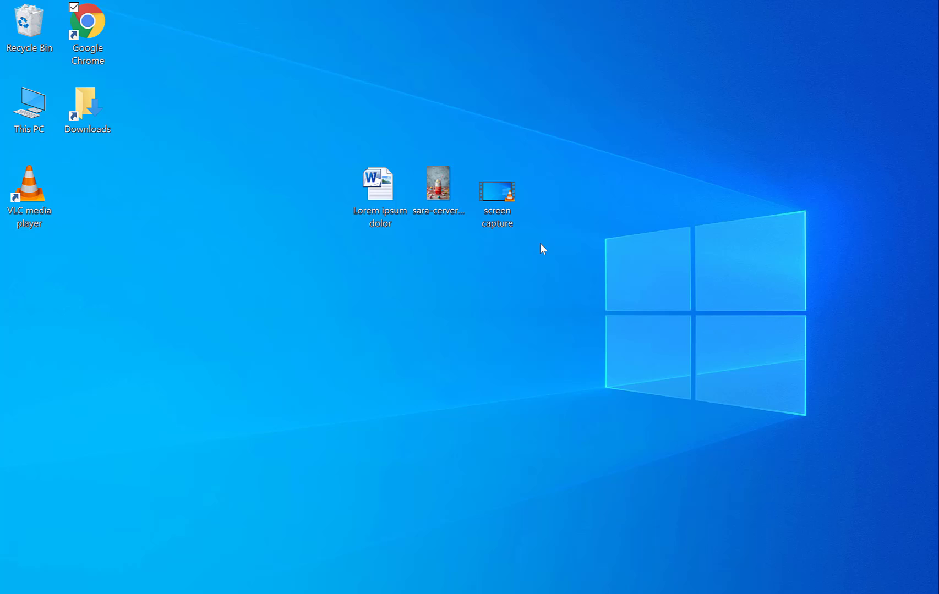
{"action": "mouse_move", "coordinate": [537, 245]}
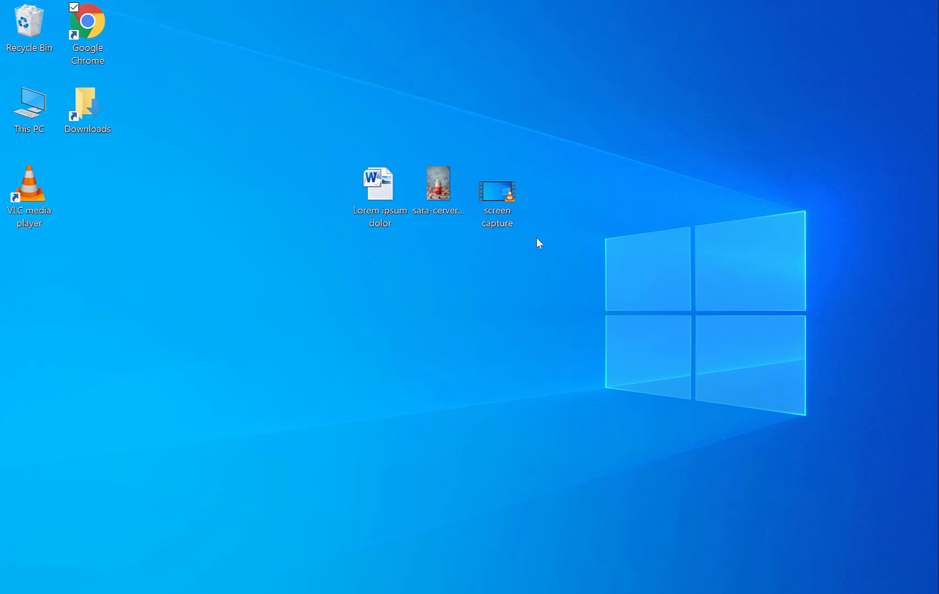
{"action": "mouse_move", "coordinate": [542, 258]}
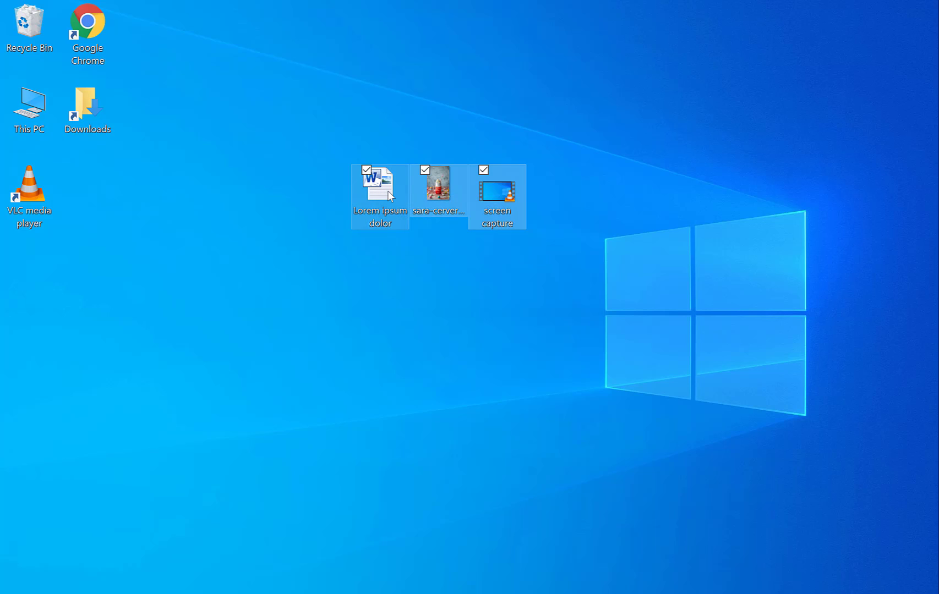
{"action": "right_click", "coordinate": [379, 192]}
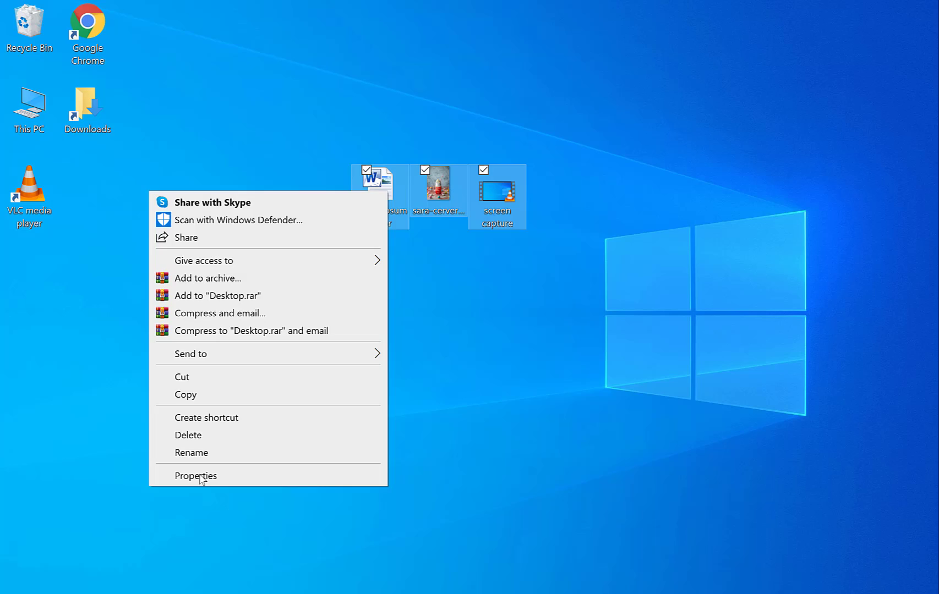
{"action": "left_click", "coordinate": [195, 476]}
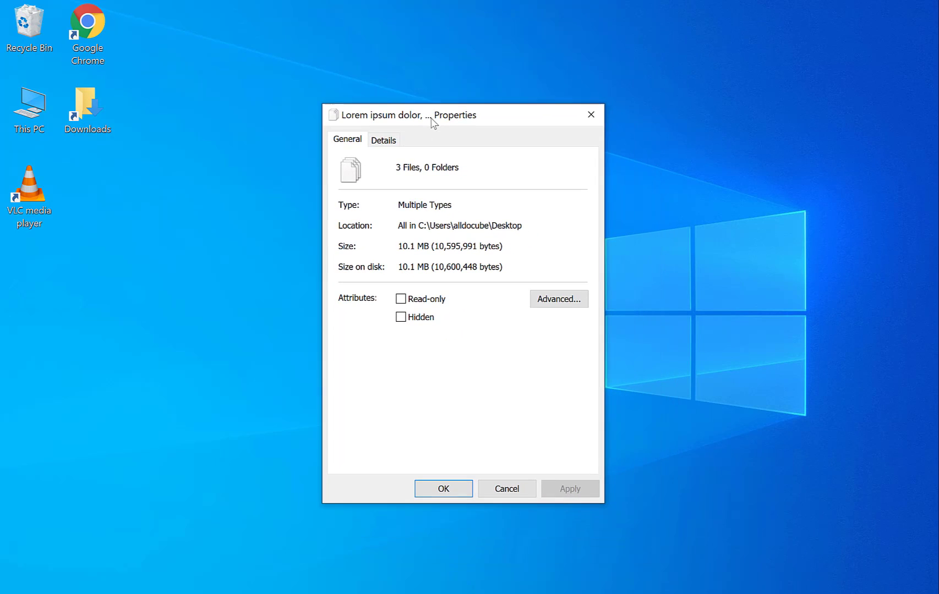
{"action": "mouse_move", "coordinate": [407, 251]}
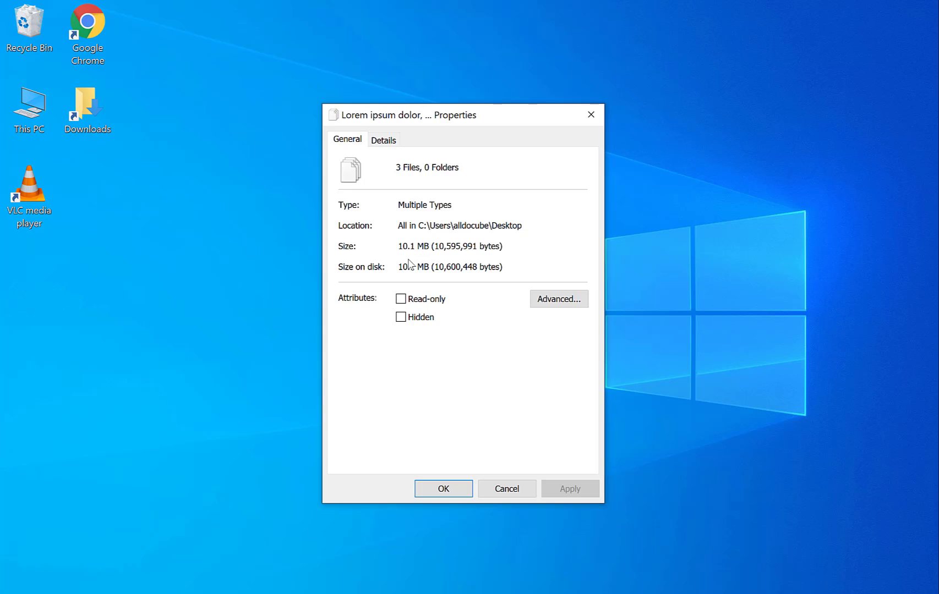
{"action": "left_click", "coordinate": [442, 488]}
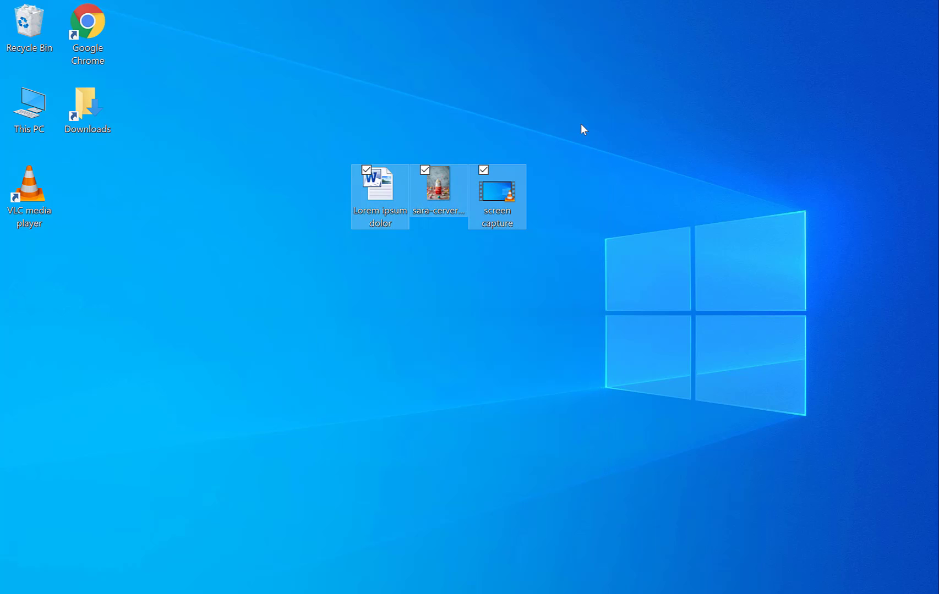
{"action": "mouse_move", "coordinate": [569, 151]}
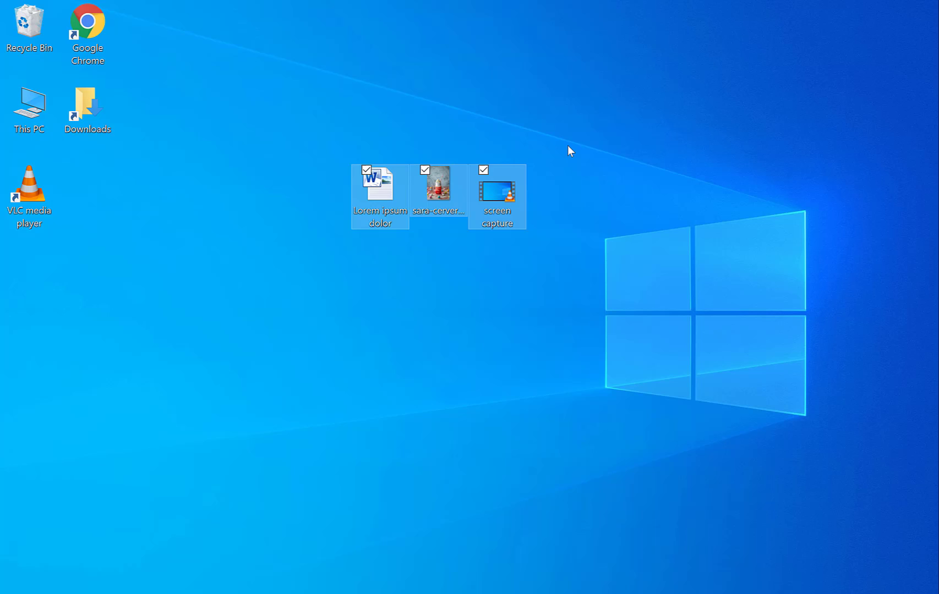
{"action": "mouse_move", "coordinate": [565, 153]}
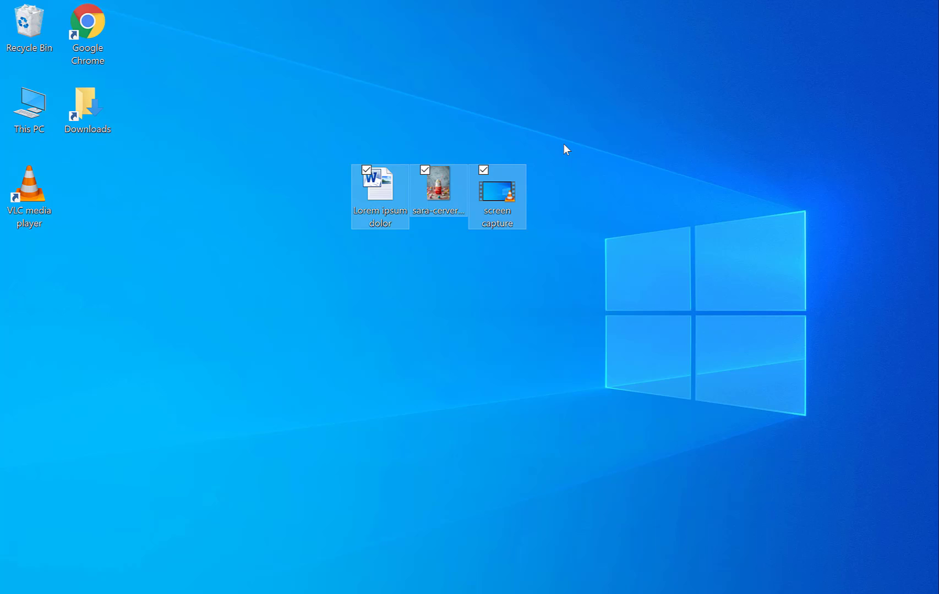
{"action": "mouse_move", "coordinate": [538, 241]}
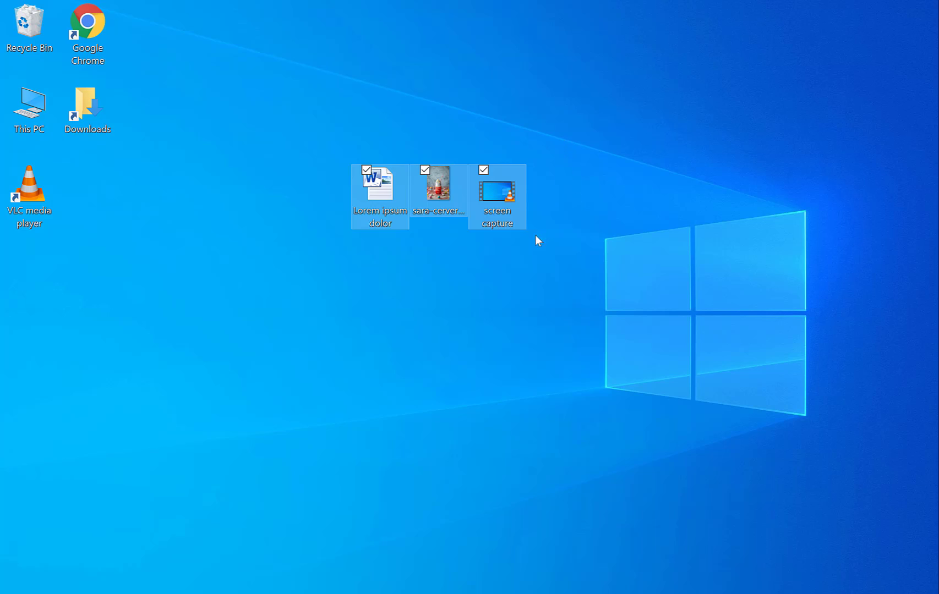
{"action": "mouse_move", "coordinate": [387, 192]}
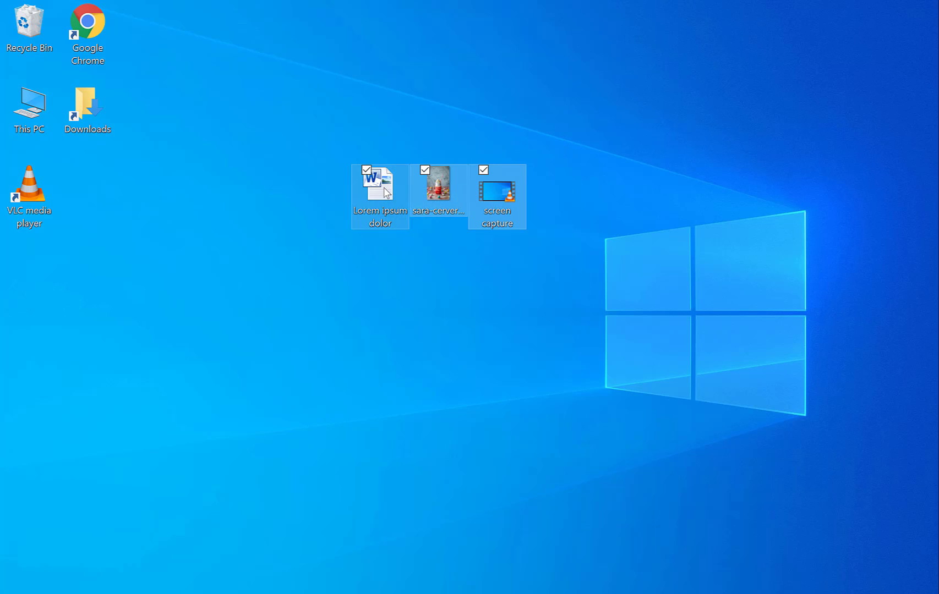
Archive the three selected desktop files as compressed.rar in RAR format.
{"action": "right_click", "coordinate": [380, 183]}
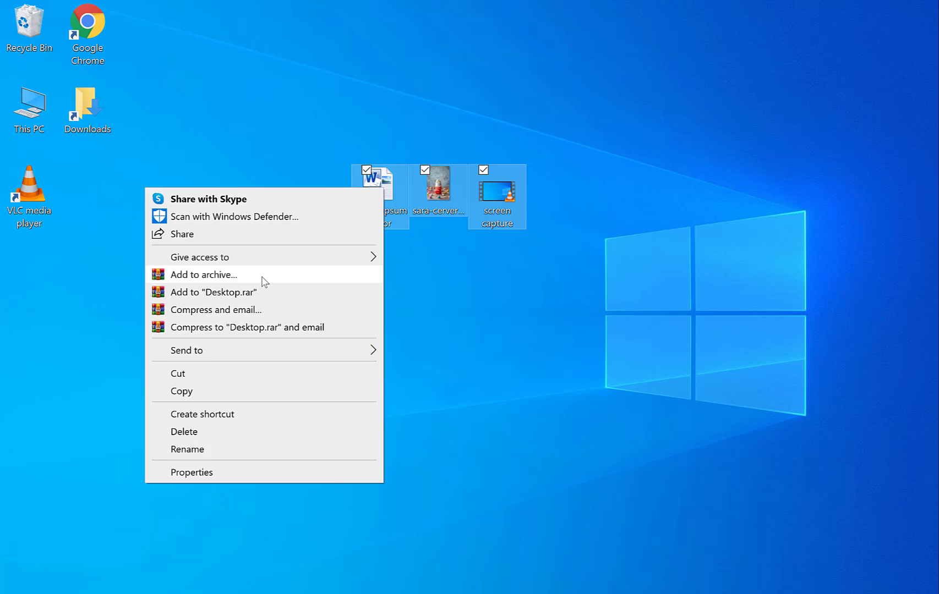
{"action": "left_click", "coordinate": [203, 275]}
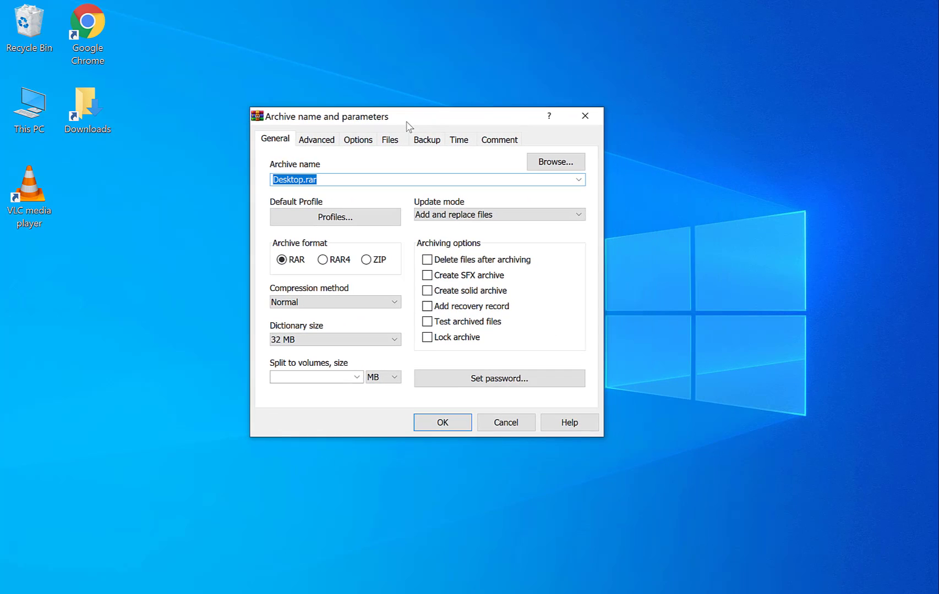
{"action": "left_click", "coordinate": [308, 180]}
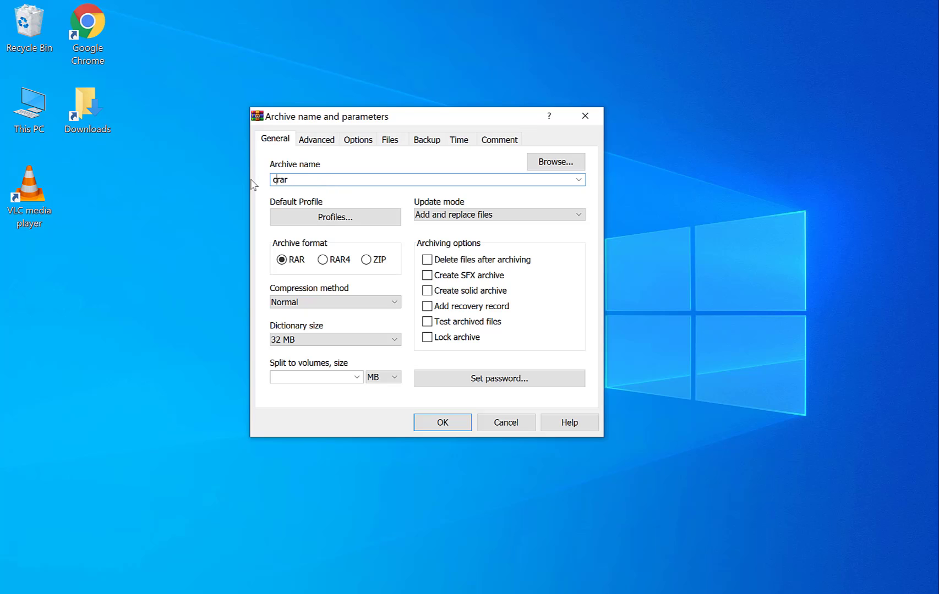
{"action": "type", "text": "compressed.rar"}
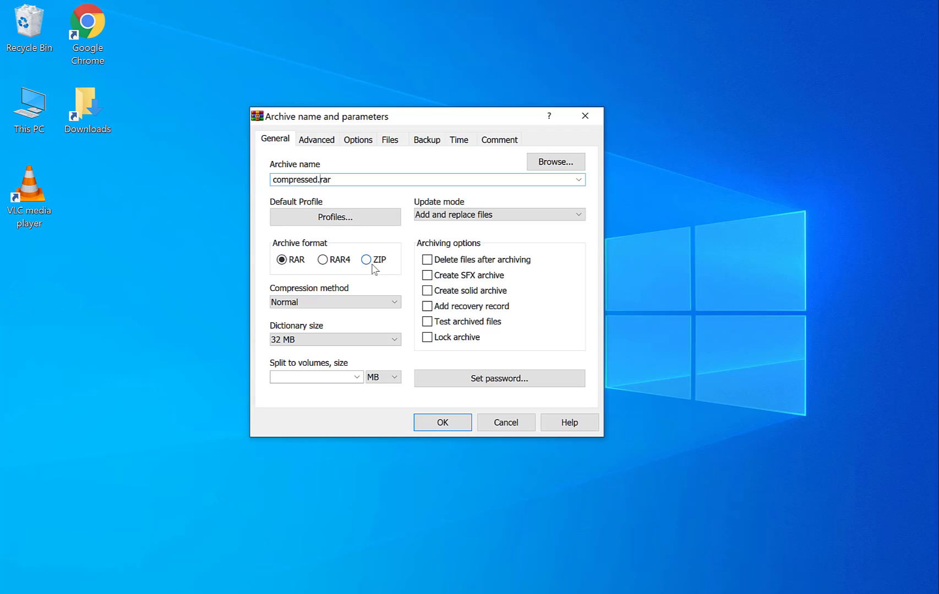
{"action": "left_click", "coordinate": [281, 260]}
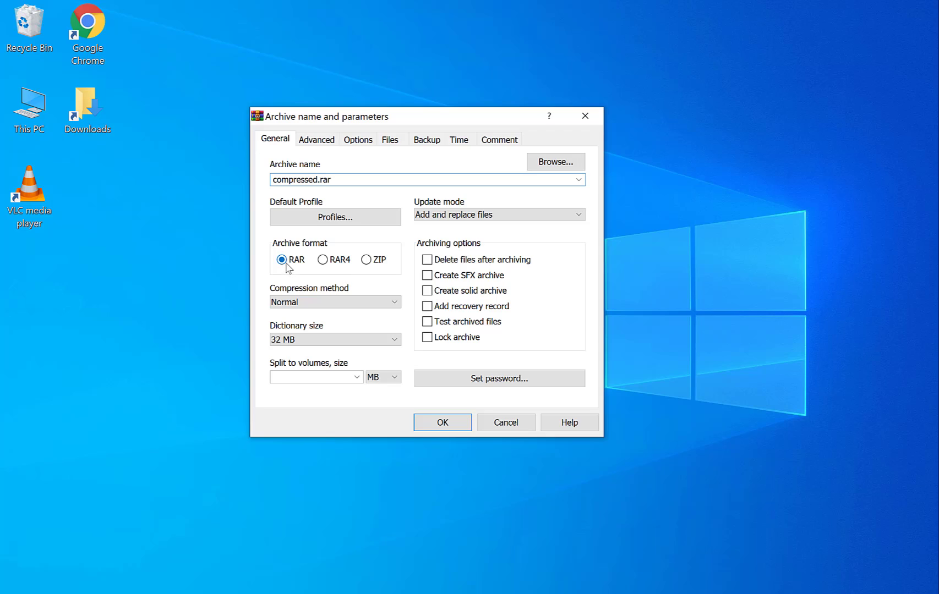
{"action": "left_click", "coordinate": [281, 259]}
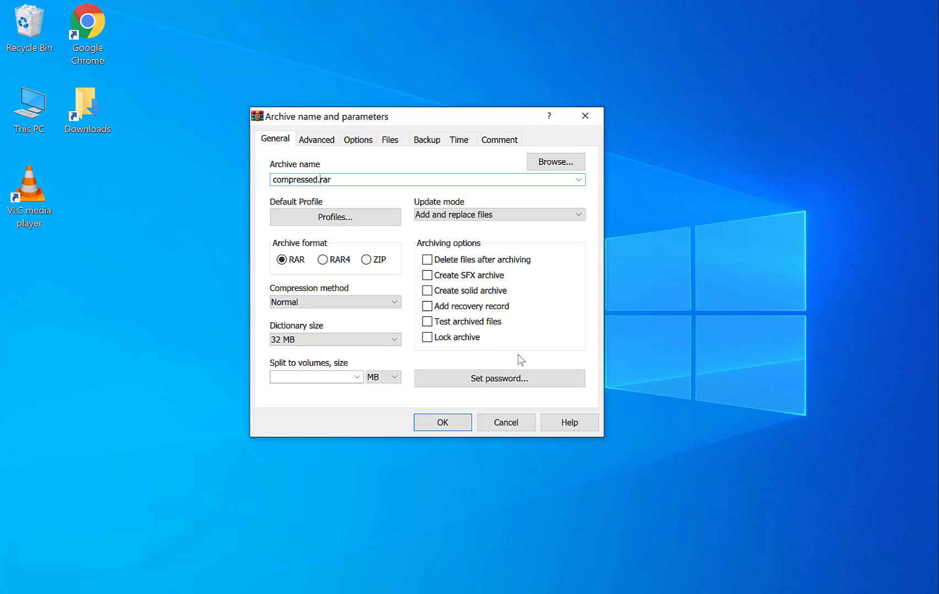
{"action": "mouse_move", "coordinate": [499, 379]}
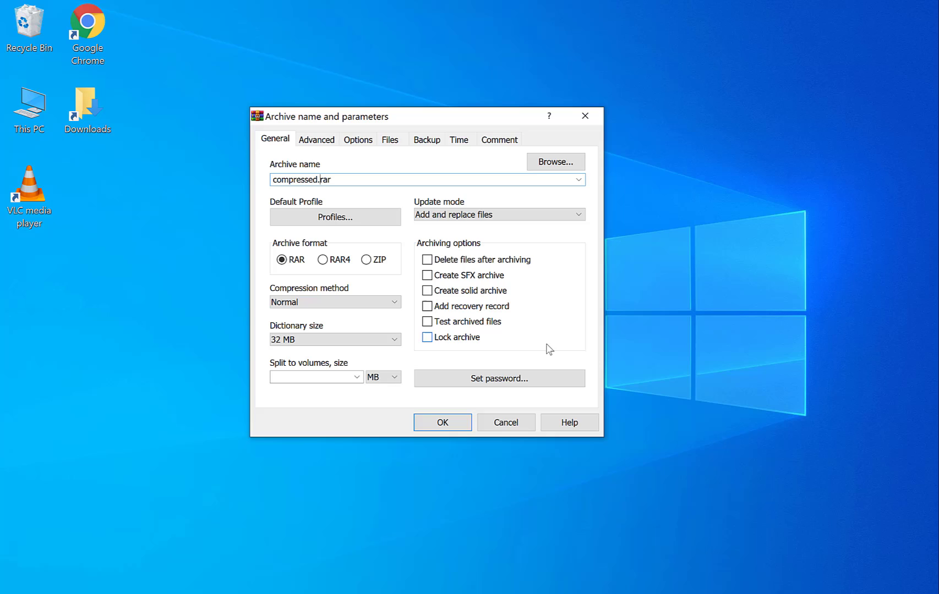
{"action": "mouse_move", "coordinate": [537, 346]}
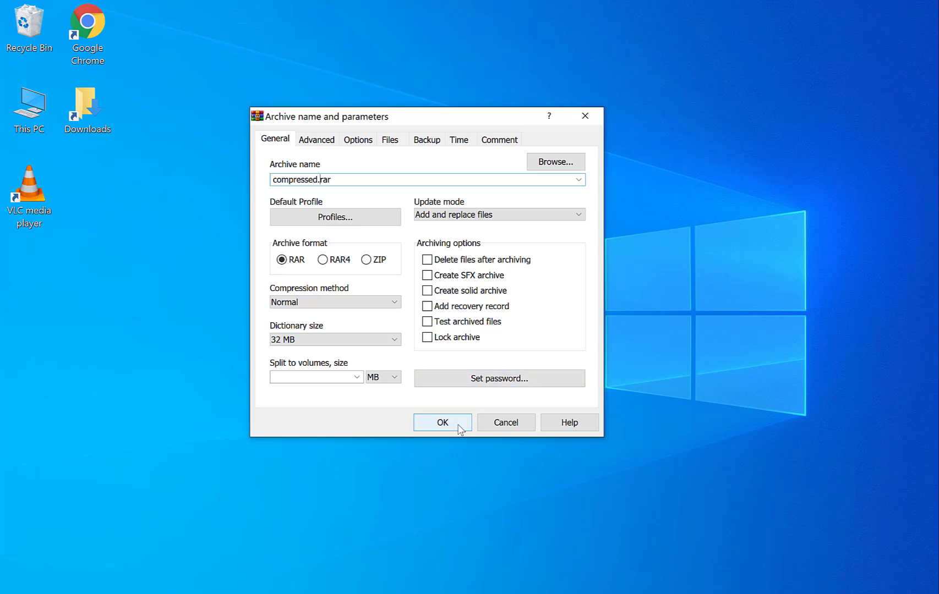
{"action": "left_click", "coordinate": [442, 422]}
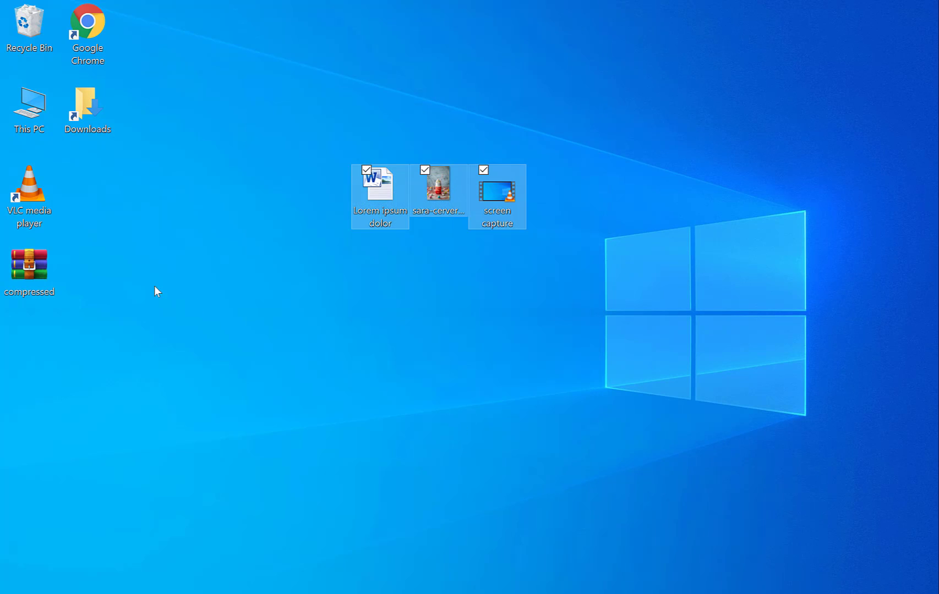
Move compressed.rar beside the originals and check its Properties size: 3.74 MB.
{"action": "left_click_drag", "start_coordinate": [28, 264], "coordinate": [474, 311]}
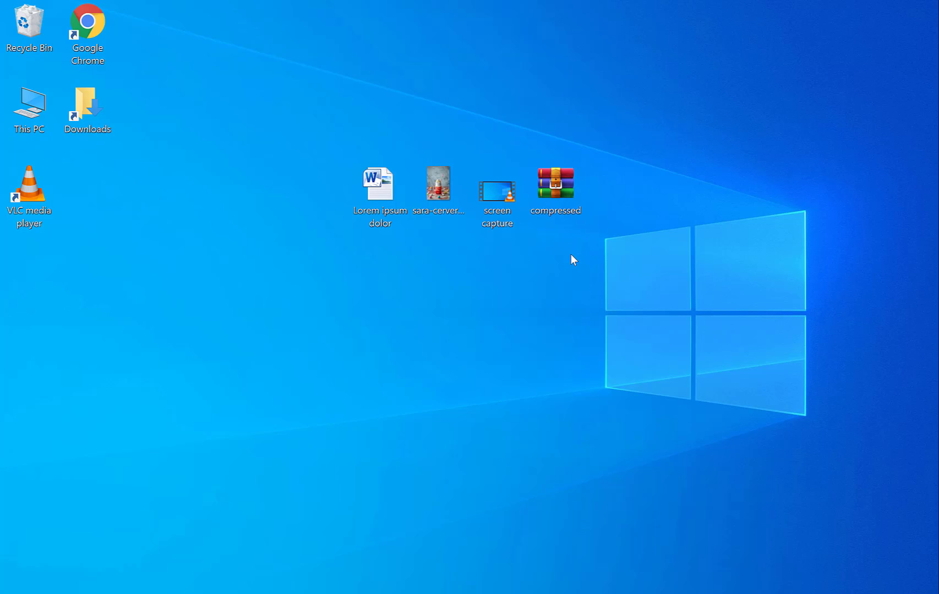
{"action": "mouse_move", "coordinate": [511, 273]}
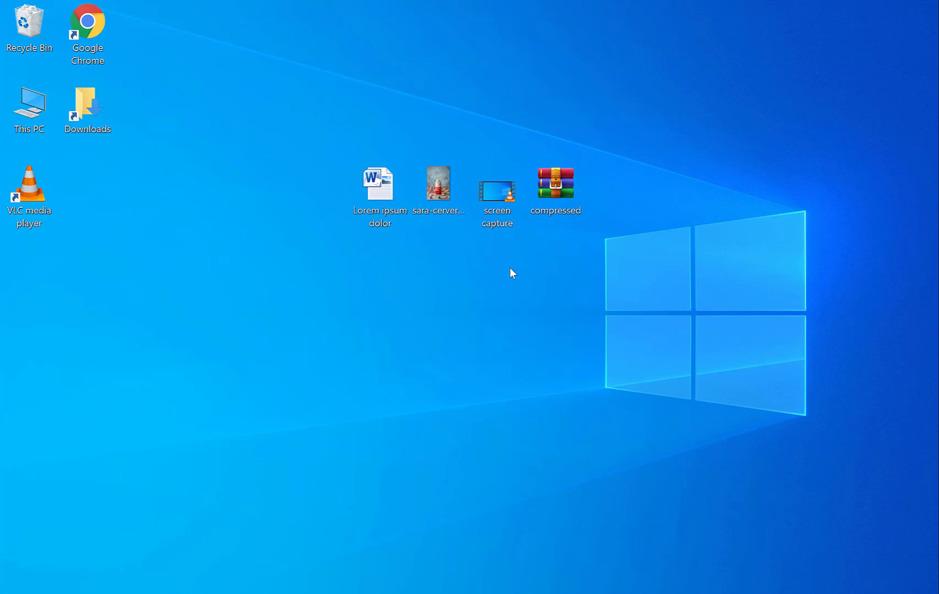
{"action": "mouse_move", "coordinate": [436, 257]}
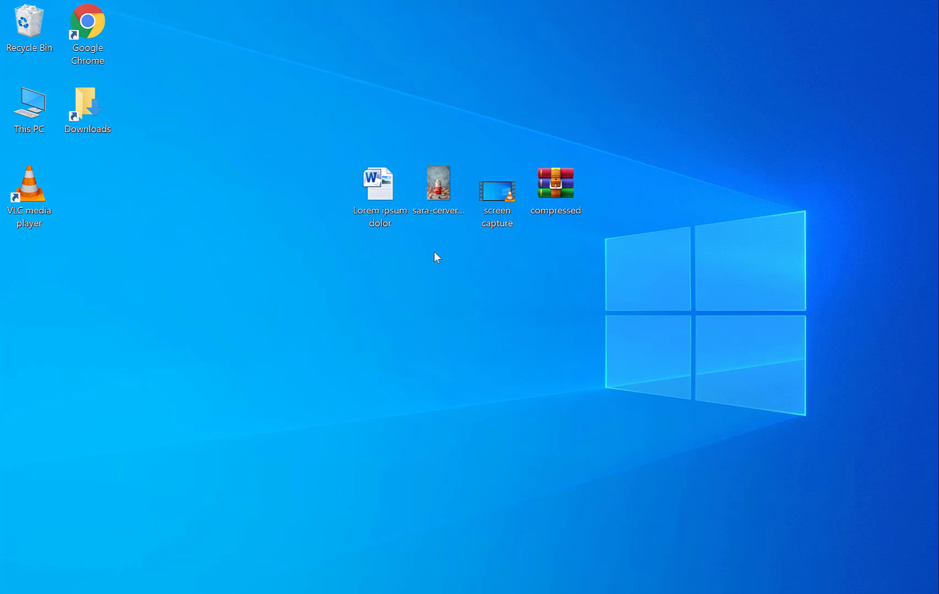
{"action": "left_click", "coordinate": [555, 189]}
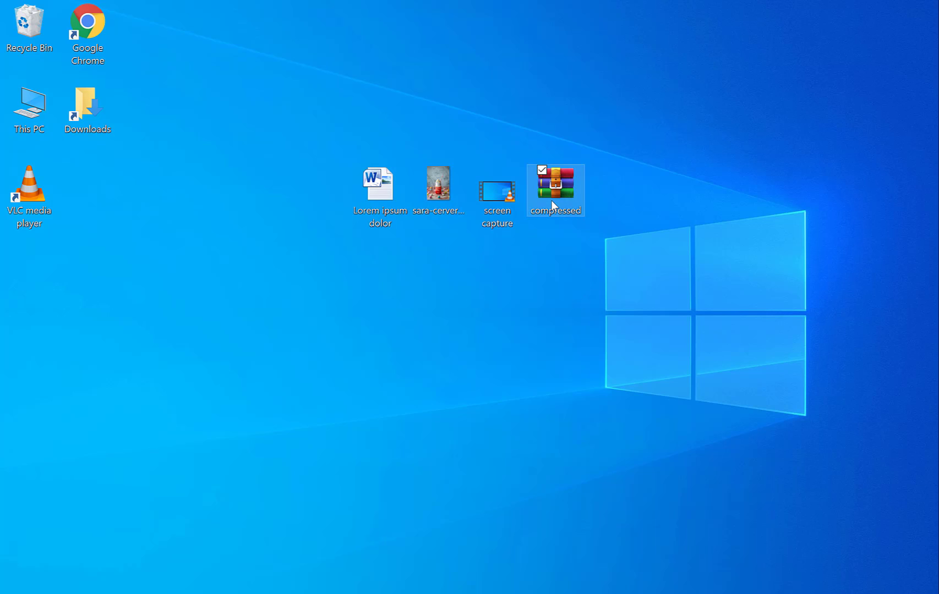
{"action": "right_click", "coordinate": [554, 189]}
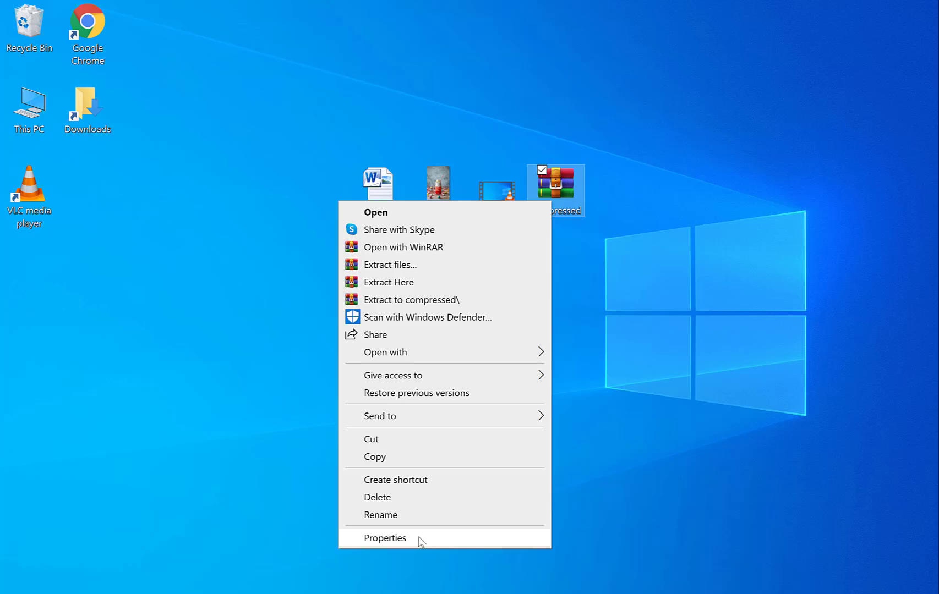
{"action": "left_click", "coordinate": [385, 538]}
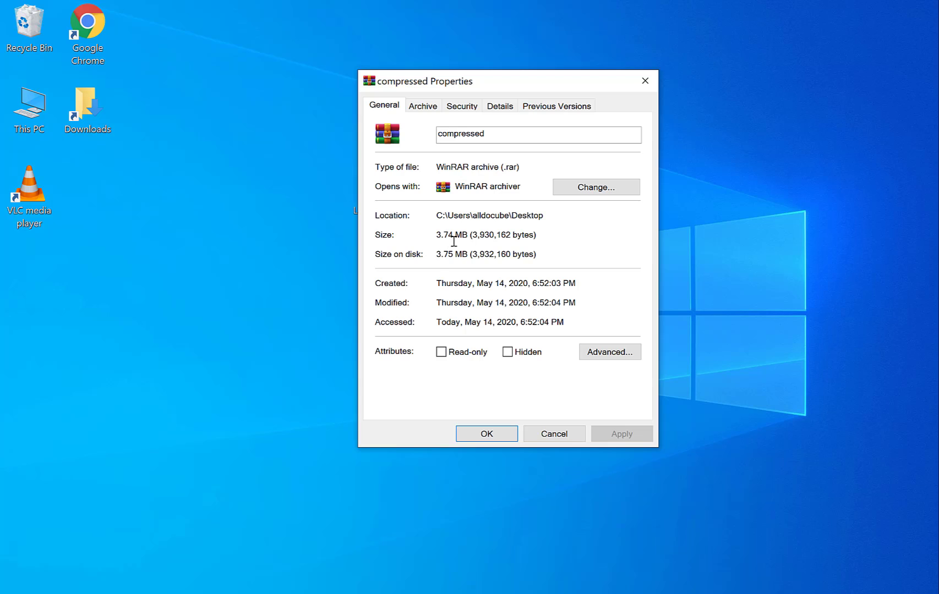
{"action": "mouse_move", "coordinate": [512, 87]}
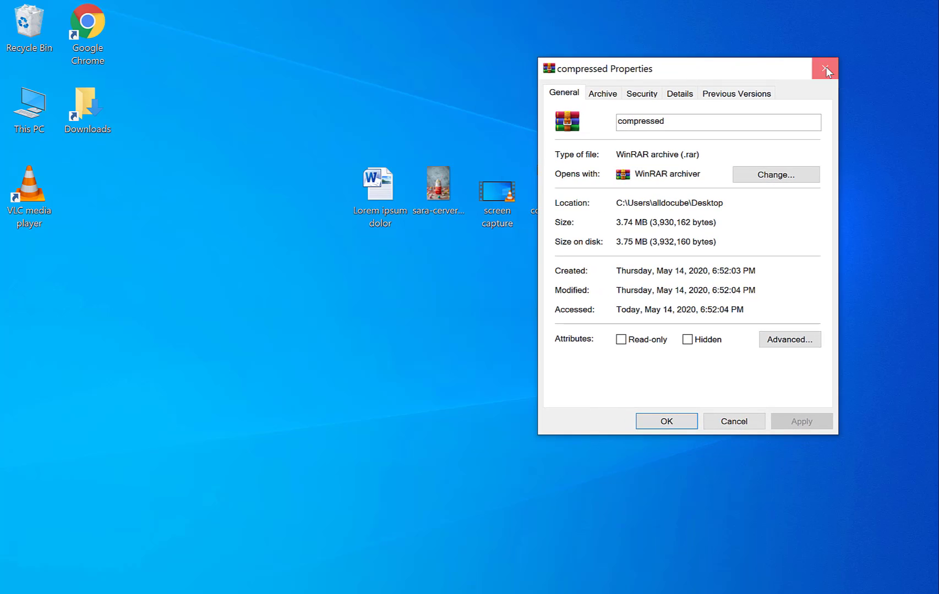
{"action": "left_click", "coordinate": [825, 68]}
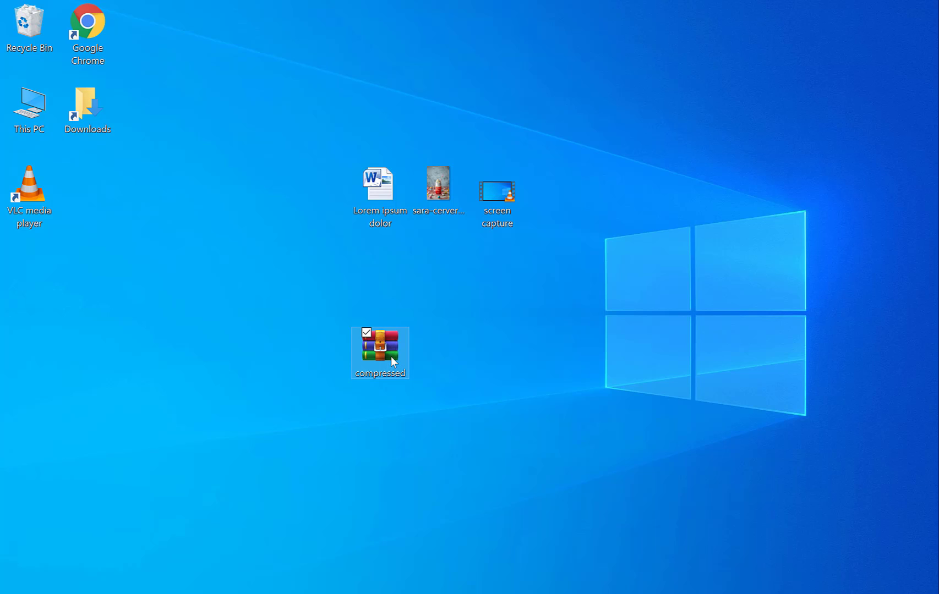
Extract compressed.rar to a 'compressed' folder, place it beside the archive, and open it.
{"action": "right_click", "coordinate": [380, 352]}
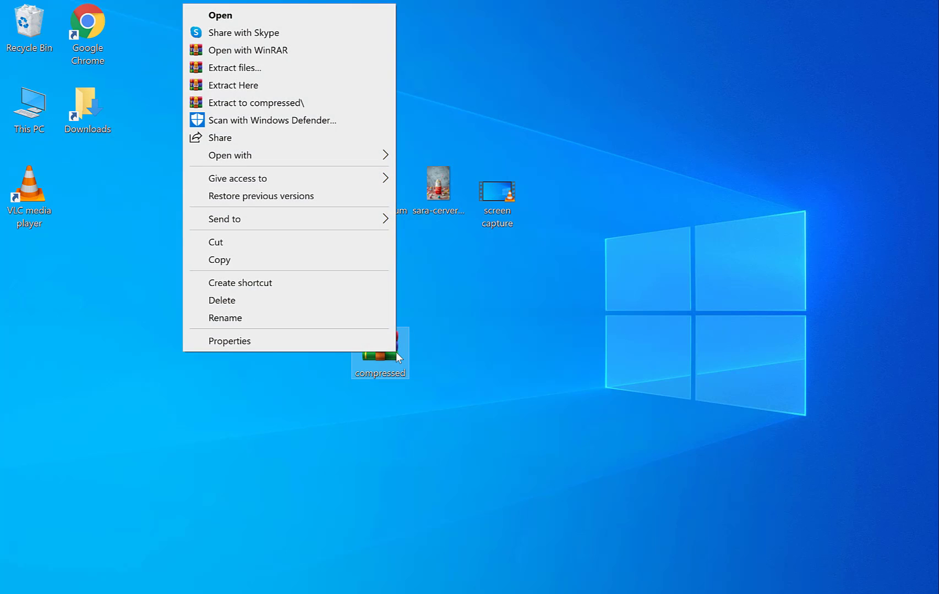
{"action": "mouse_move", "coordinate": [274, 85]}
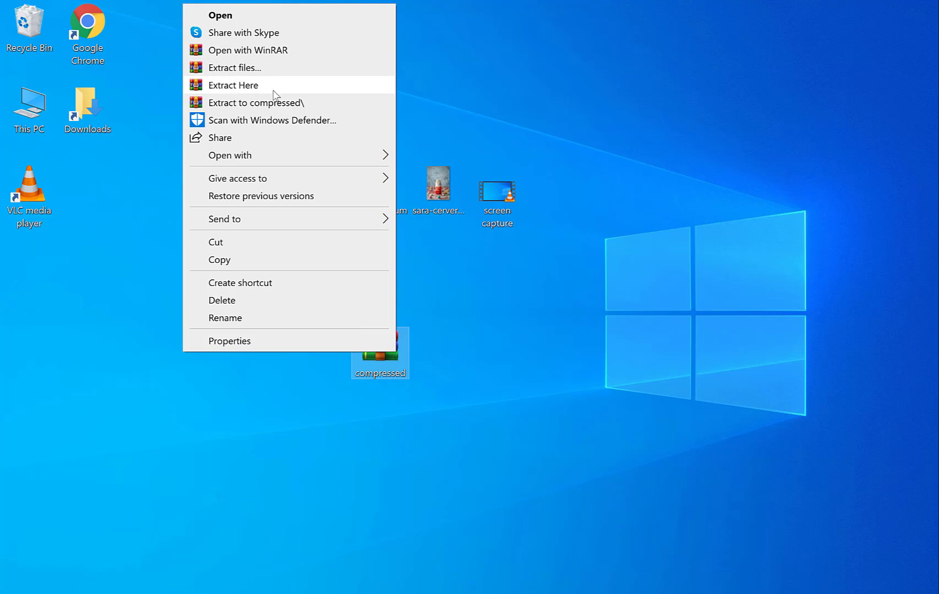
{"action": "mouse_move", "coordinate": [264, 76]}
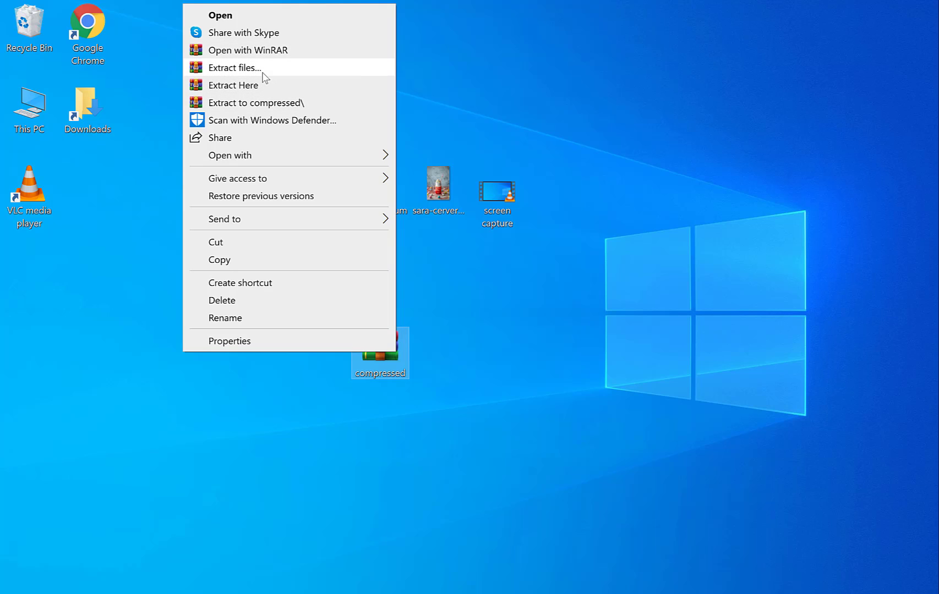
{"action": "mouse_move", "coordinate": [260, 85]}
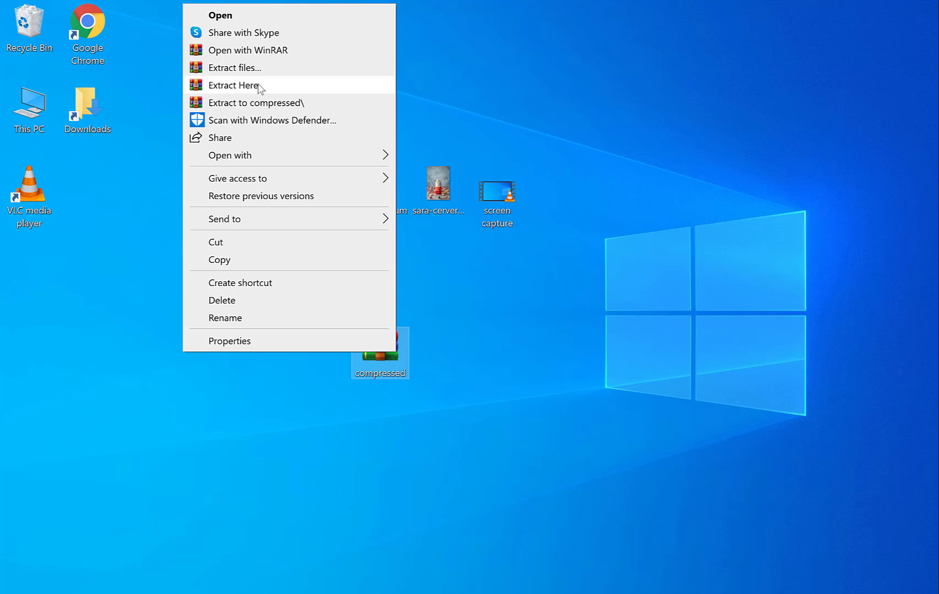
{"action": "mouse_move", "coordinate": [259, 88]}
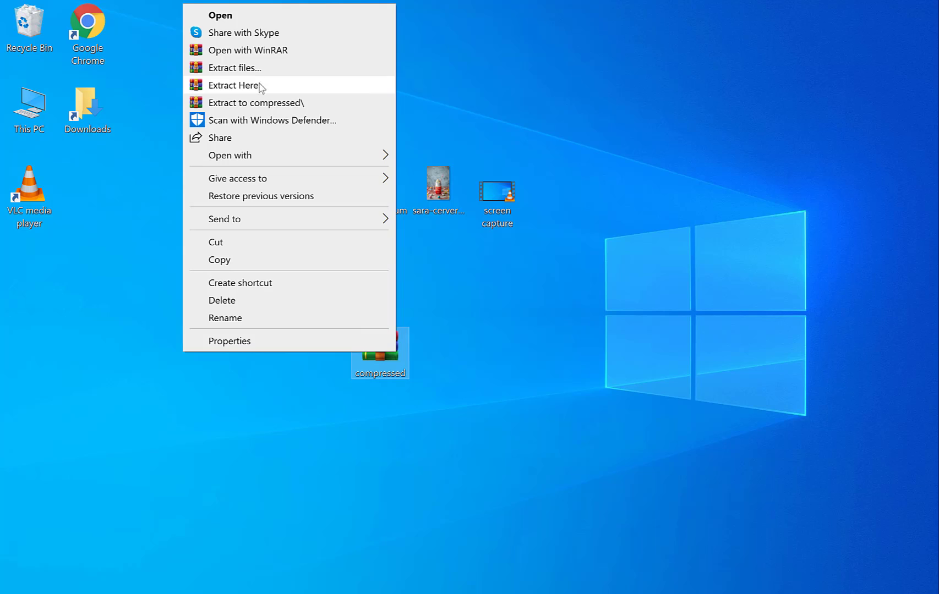
{"action": "mouse_move", "coordinate": [270, 103]}
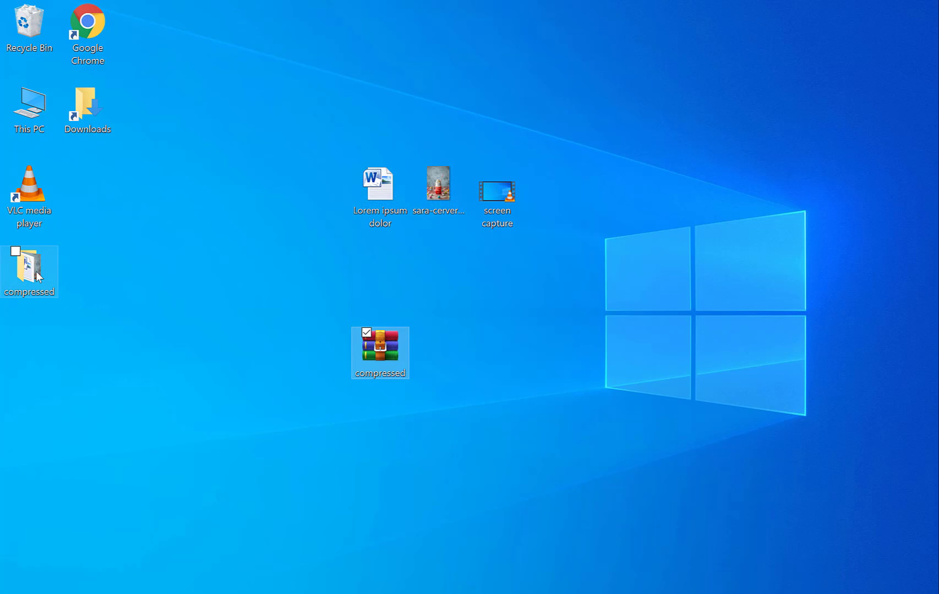
{"action": "left_click_drag", "start_coordinate": [29, 269], "coordinate": [496, 354]}
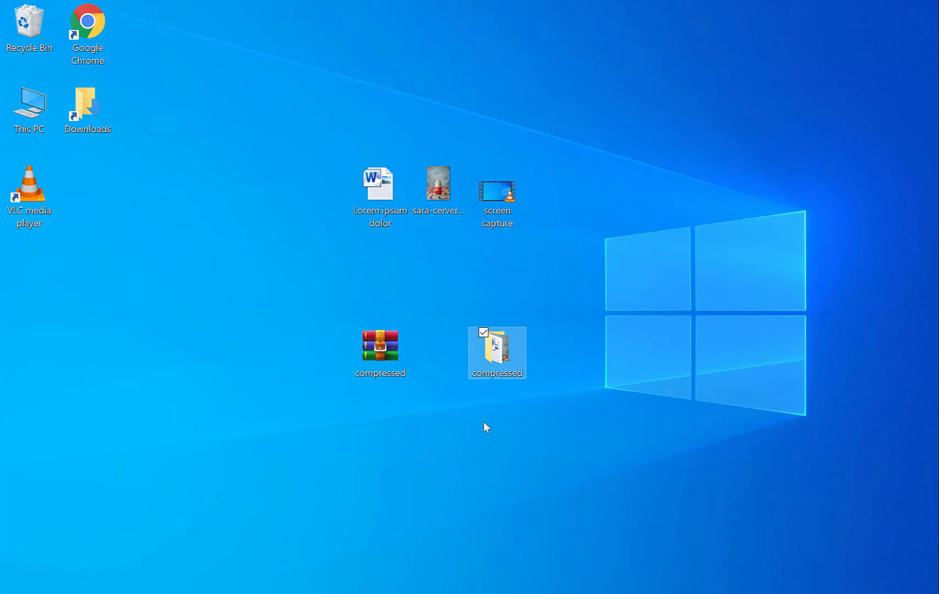
{"action": "mouse_move", "coordinate": [496, 354]}
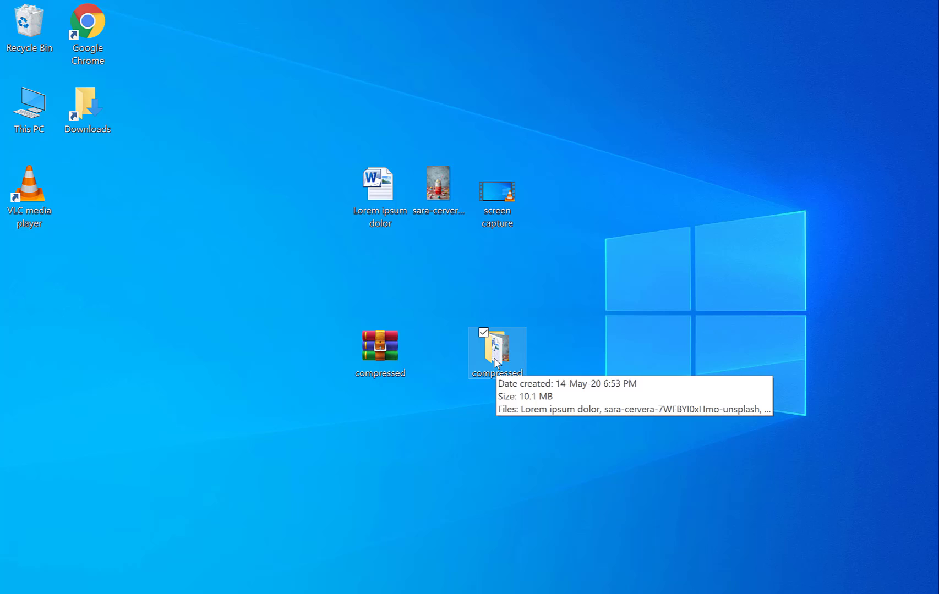
{"action": "double_click", "coordinate": [496, 352]}
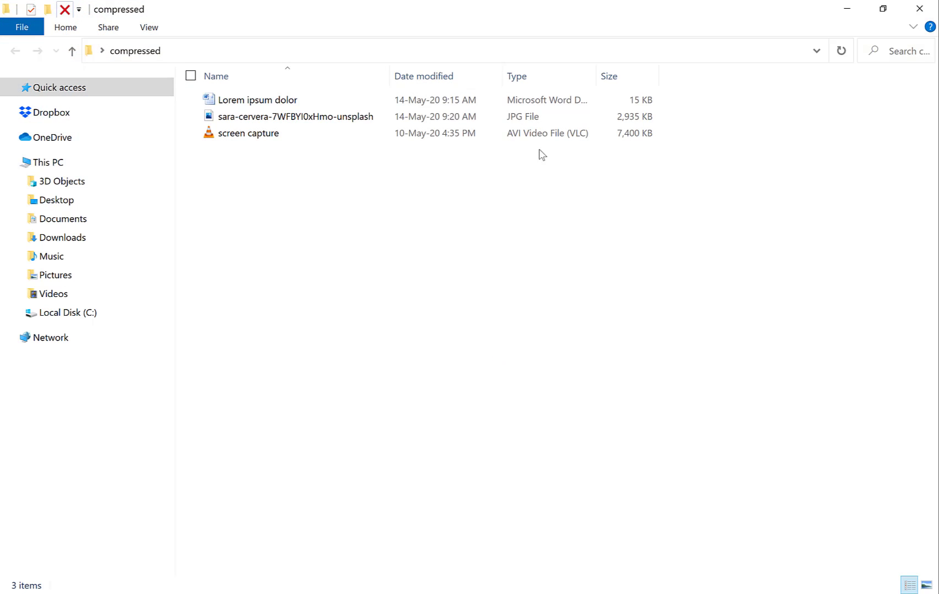
View the three extracted files as large icons in a restored window and select all (10.1 MB).
{"action": "left_click", "coordinate": [926, 585]}
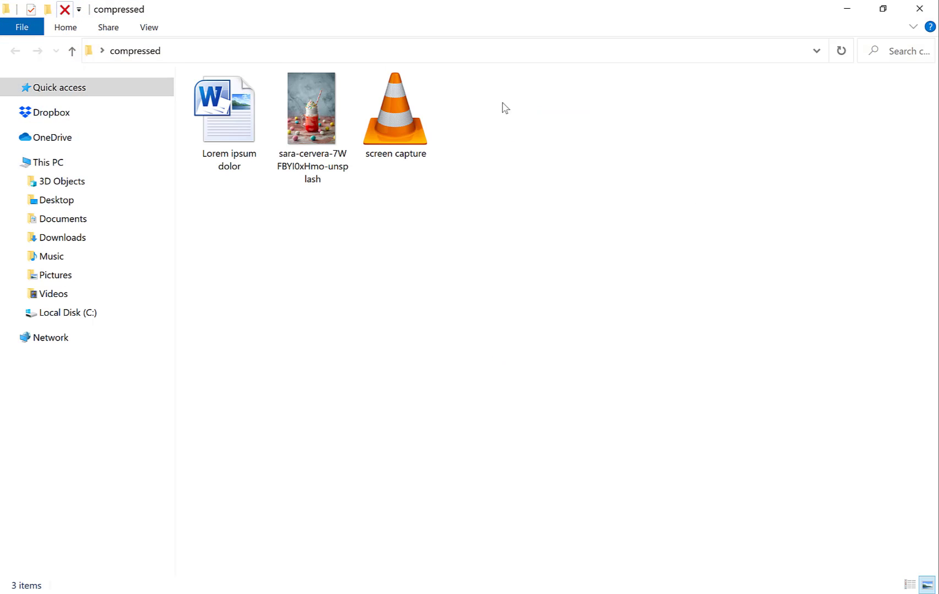
{"action": "left_click", "coordinate": [882, 8]}
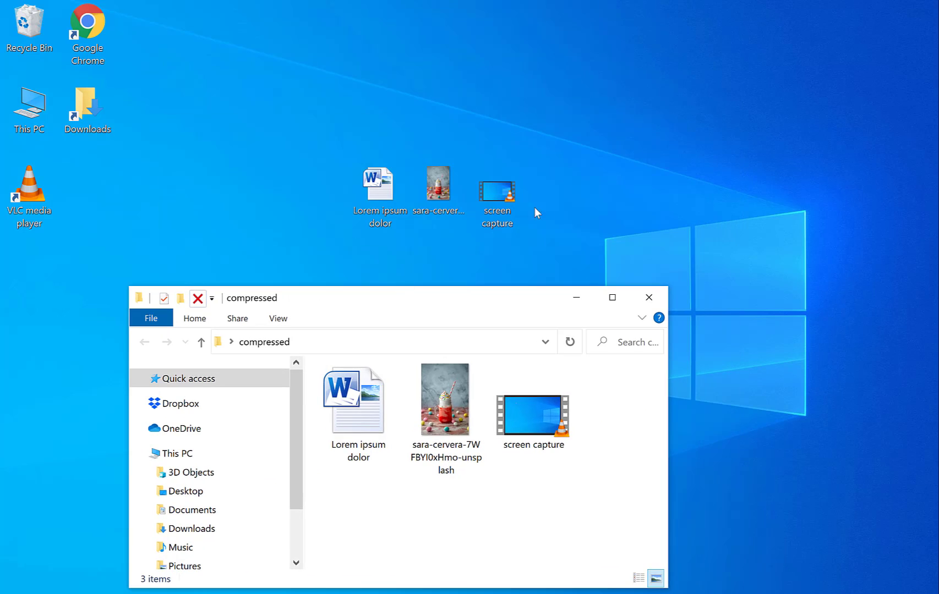
{"action": "mouse_move", "coordinate": [470, 301]}
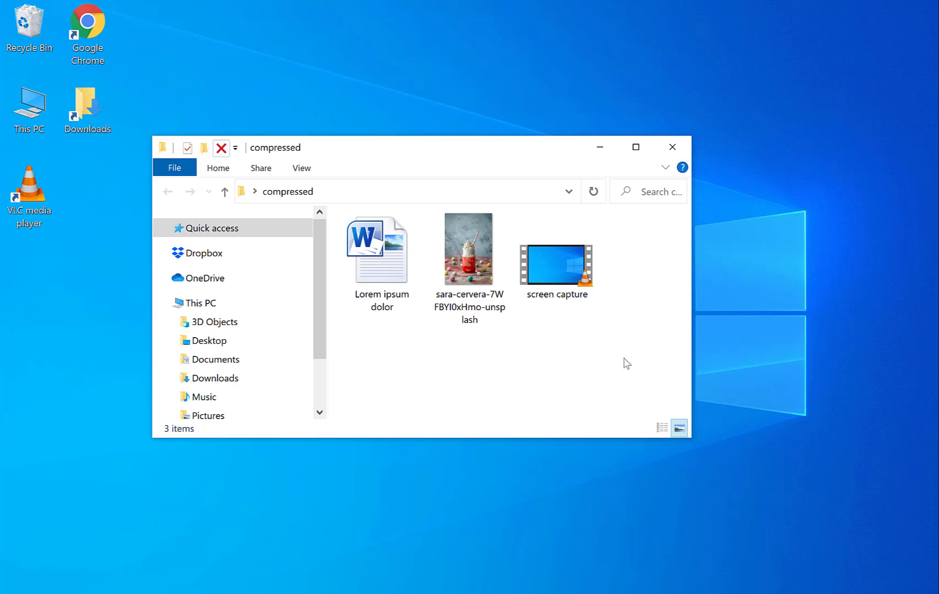
{"action": "key", "text": "ctrl+a"}
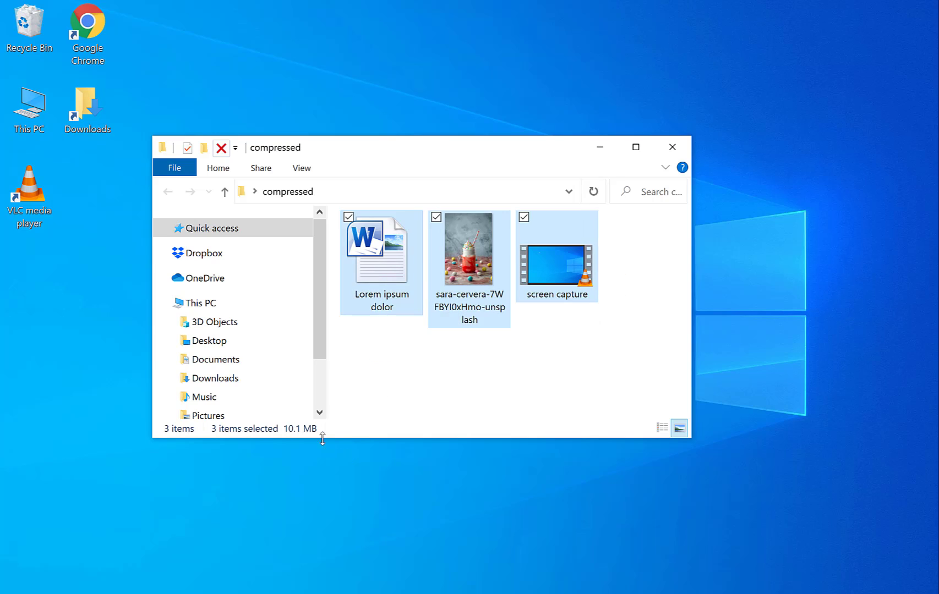